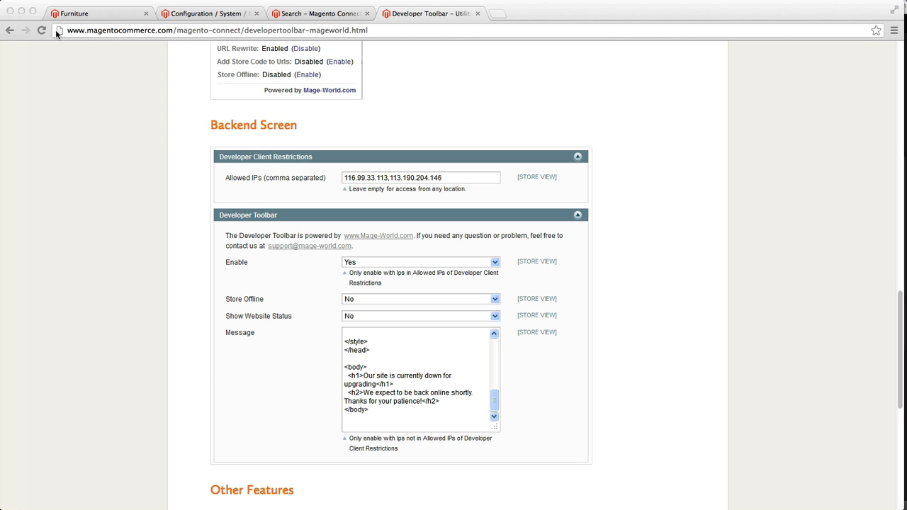
Visit the Furniture storefront, then move to the Magento admin configuration page
click(74, 13)
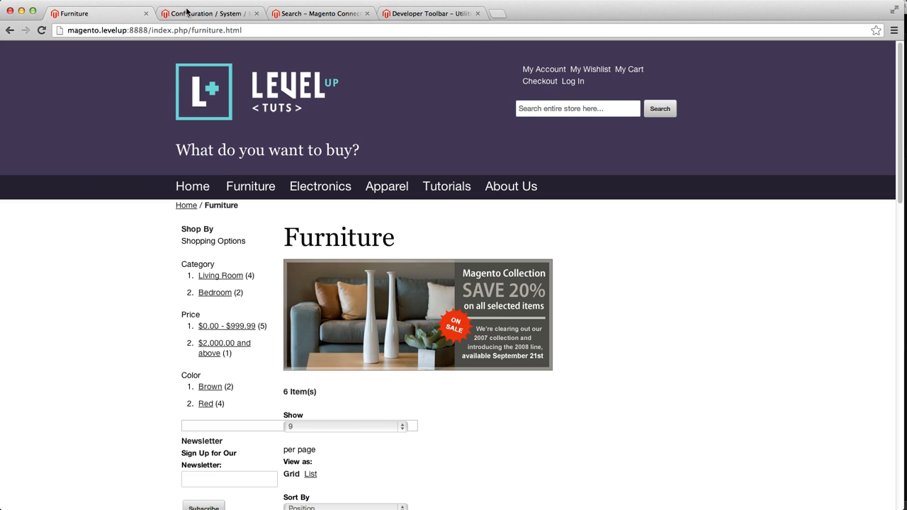
click(205, 13)
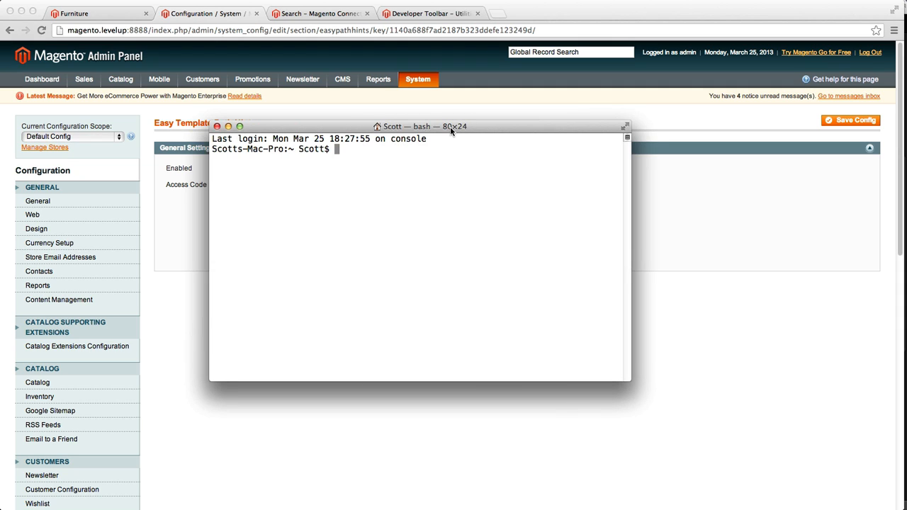
Enter the Sites/magento folder in the shell and list its contents, enlarging the window
text(cd Sites/)
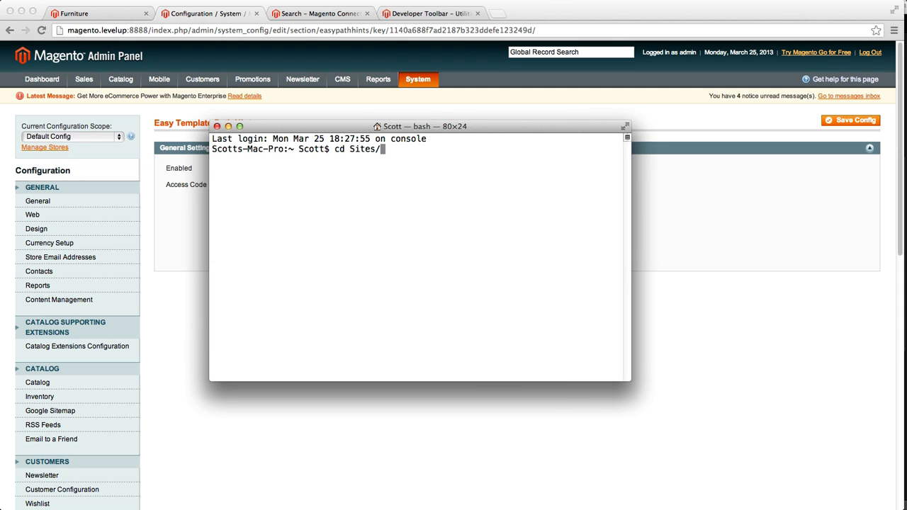
text(ls)
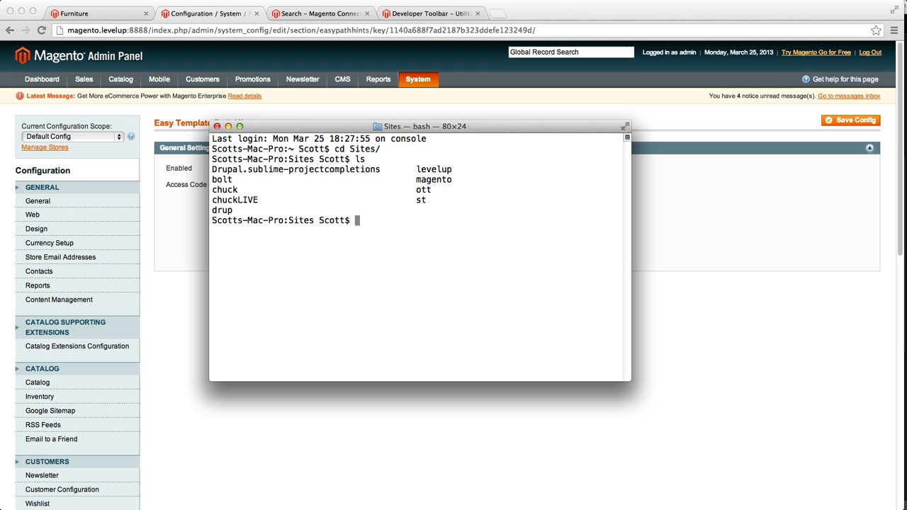
text(cd magento/)
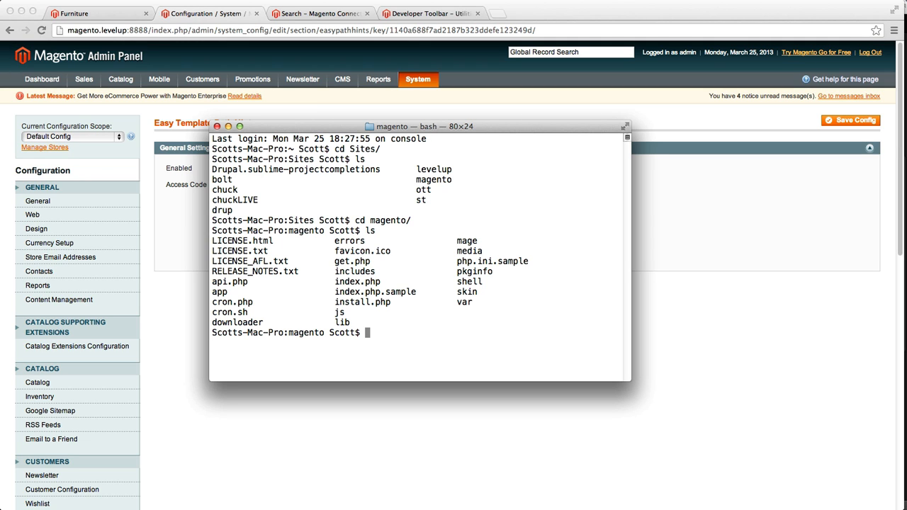
drag(417, 126, 428, 61)
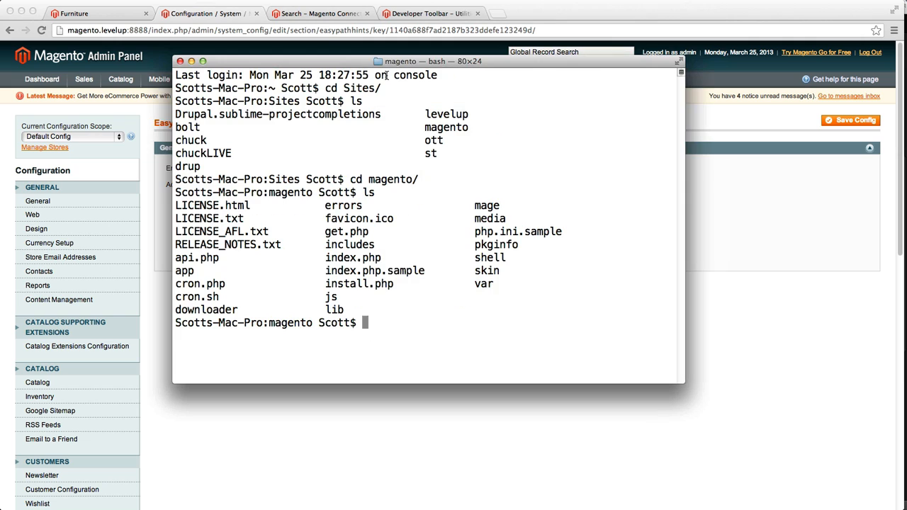
mouse_move(412, 90)
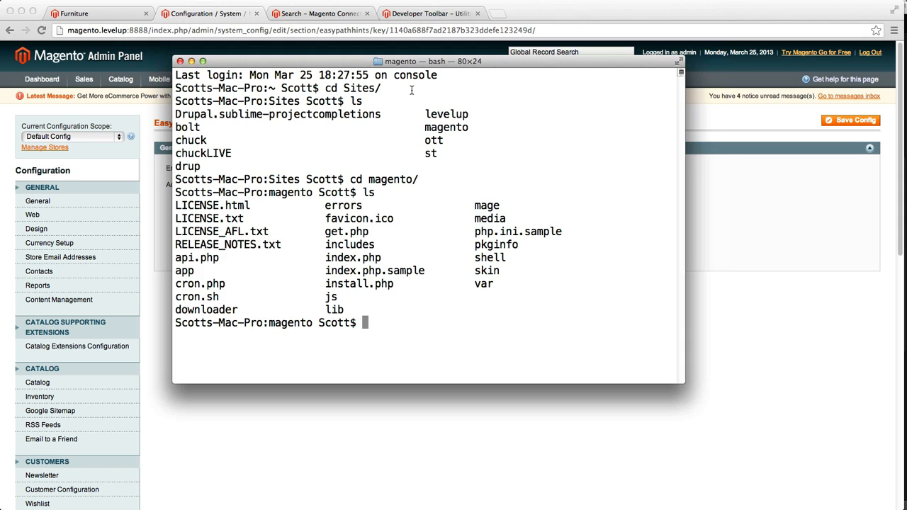
mouse_move(397, 315)
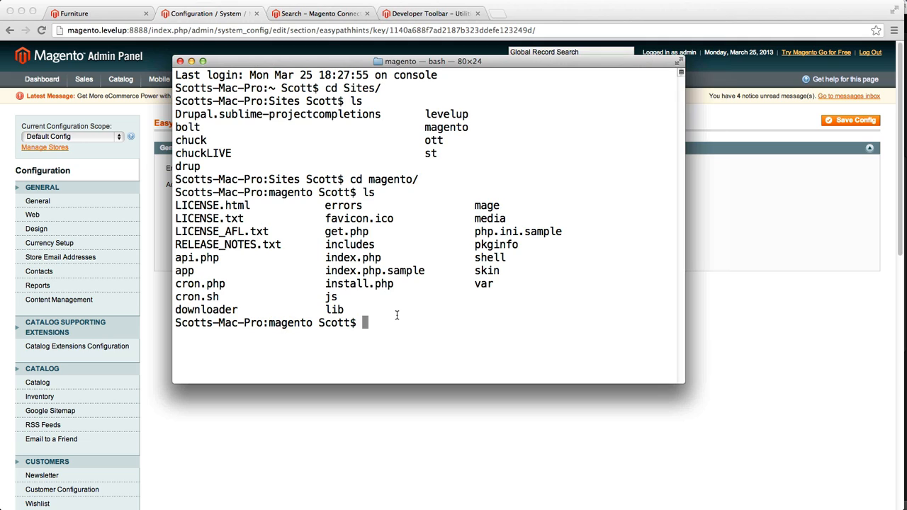
Begin the './mage install' command at the prompt
text(./)
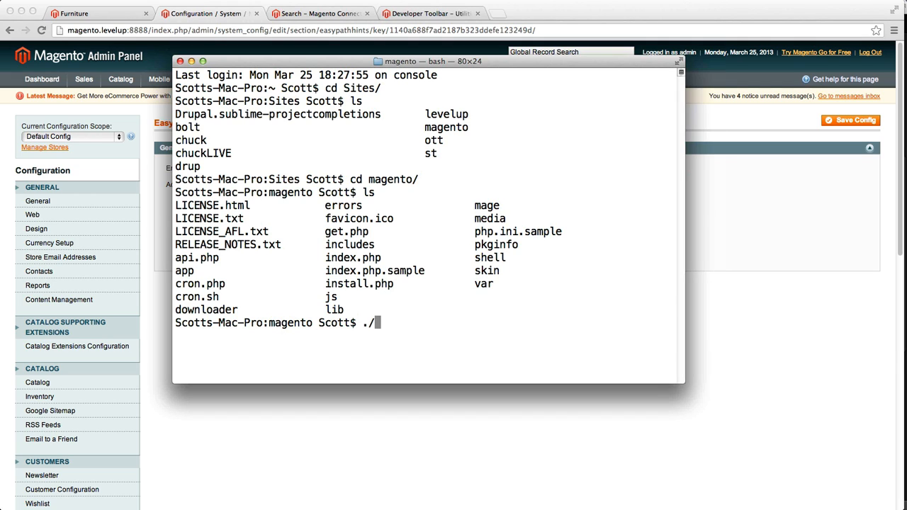
text(mage)
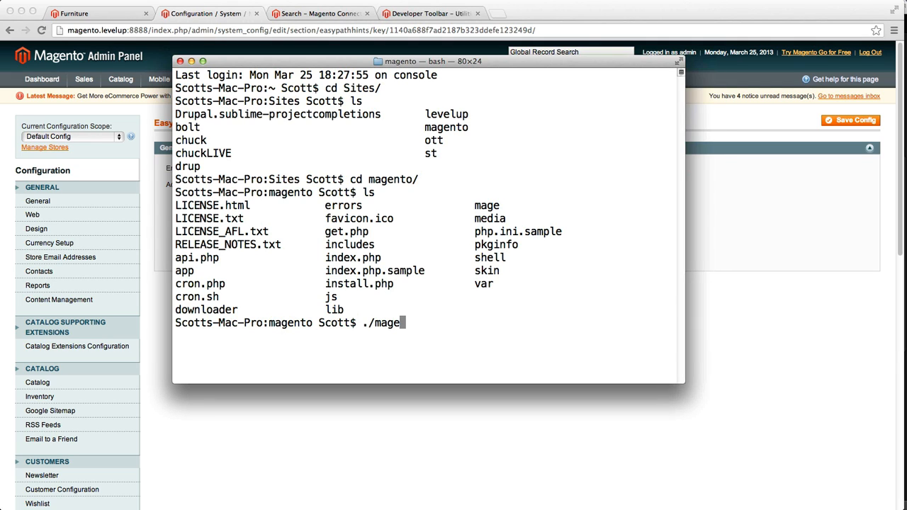
text(" ")
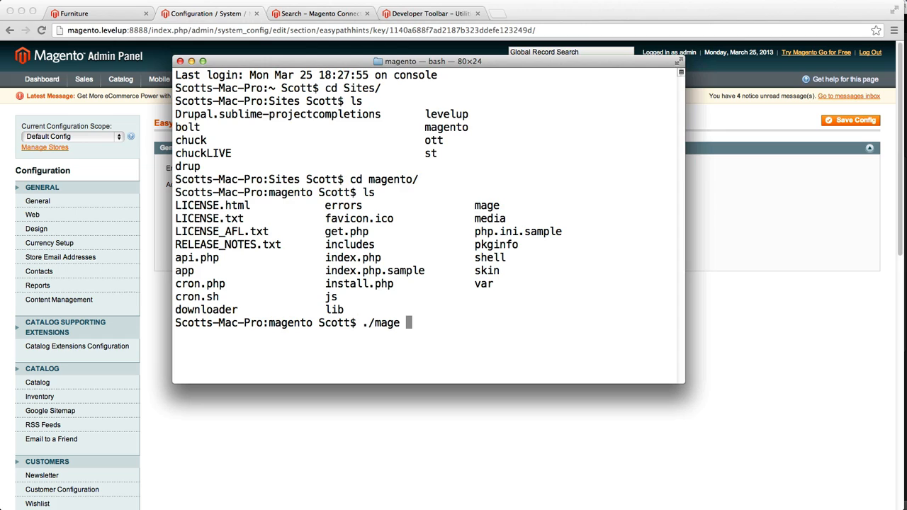
text(install)
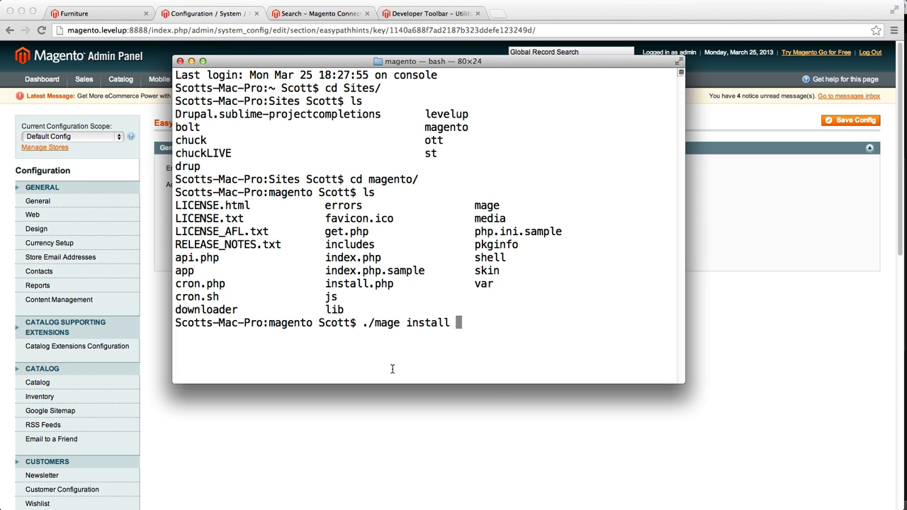
mouse_move(592, 362)
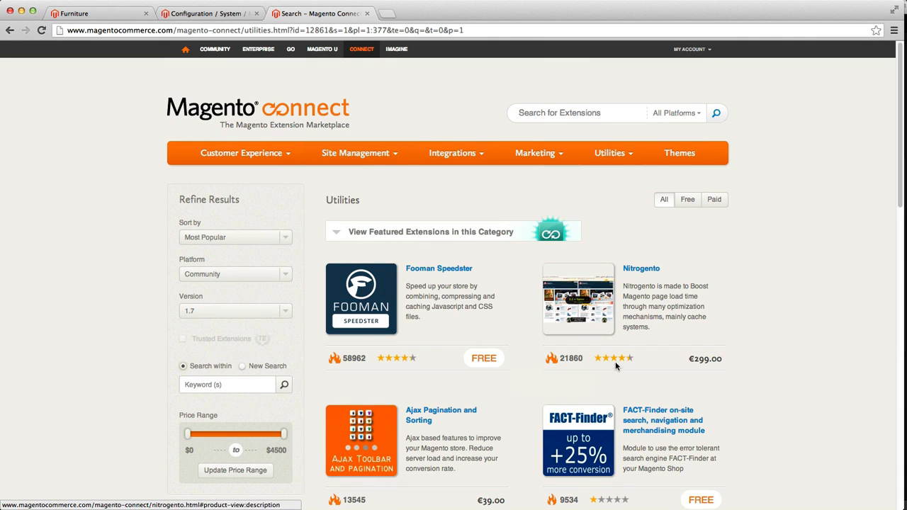
Locate Fooman Speedster under Utilities and view its extension page and screenshots
scroll(down, 3)
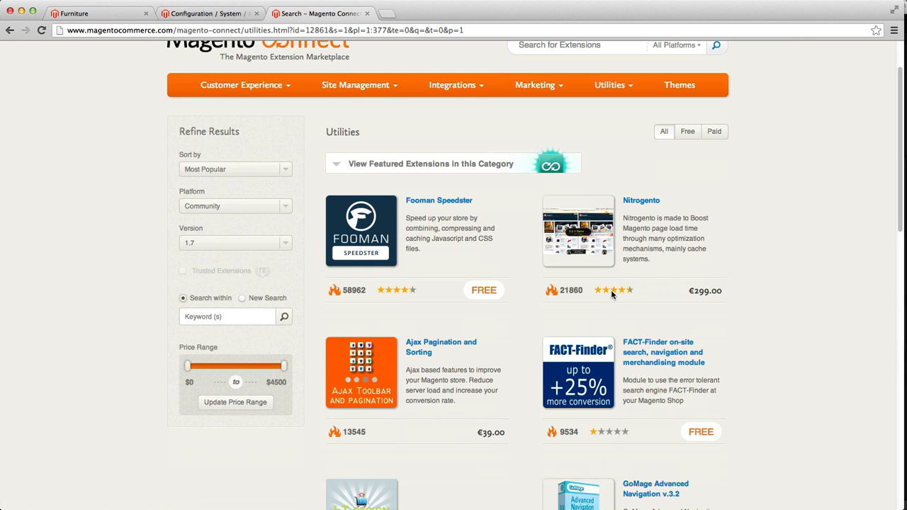
scroll(down, 3)
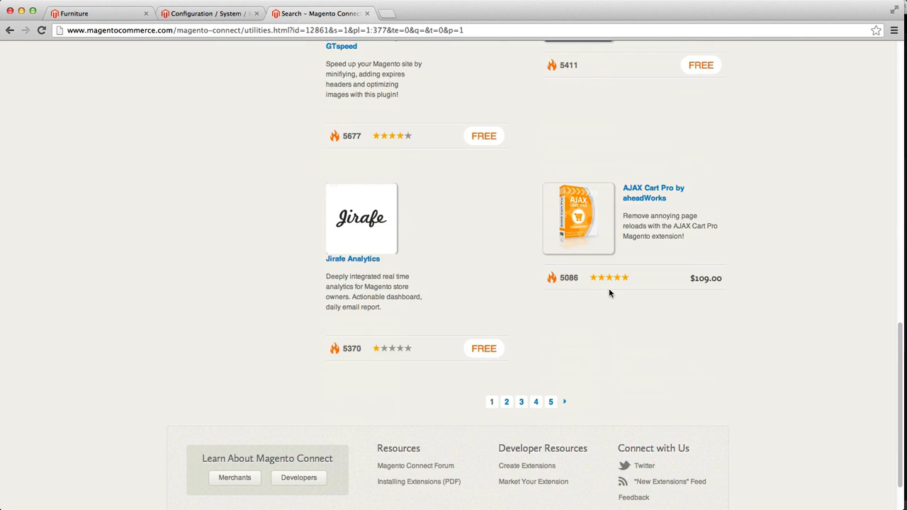
scroll(up, 3)
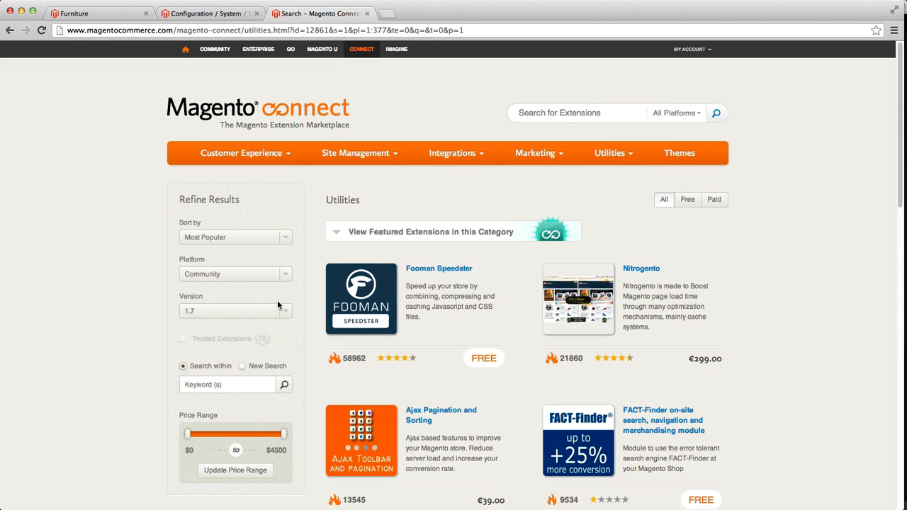
mouse_move(439, 268)
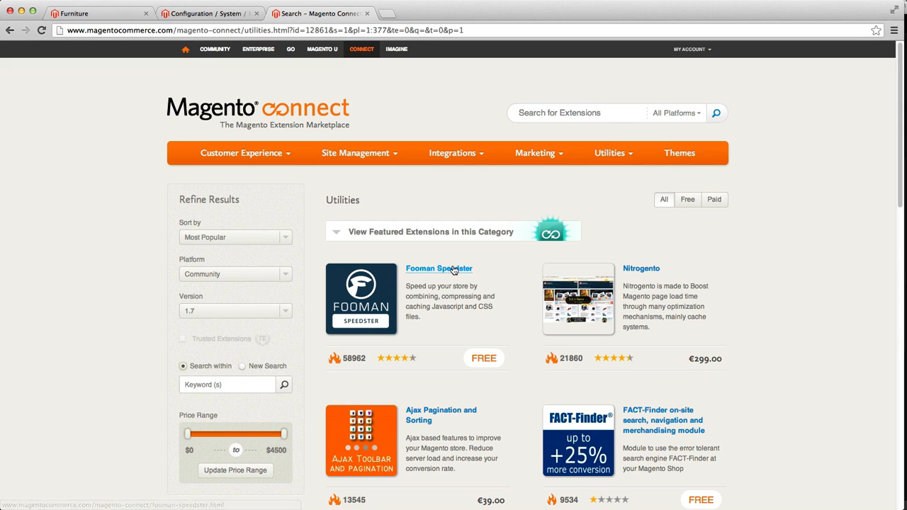
click(438, 268)
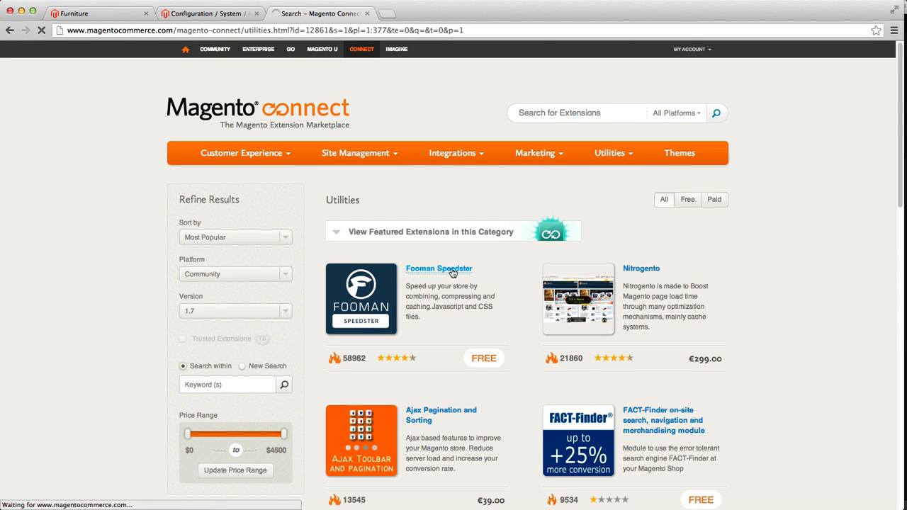
click(439, 268)
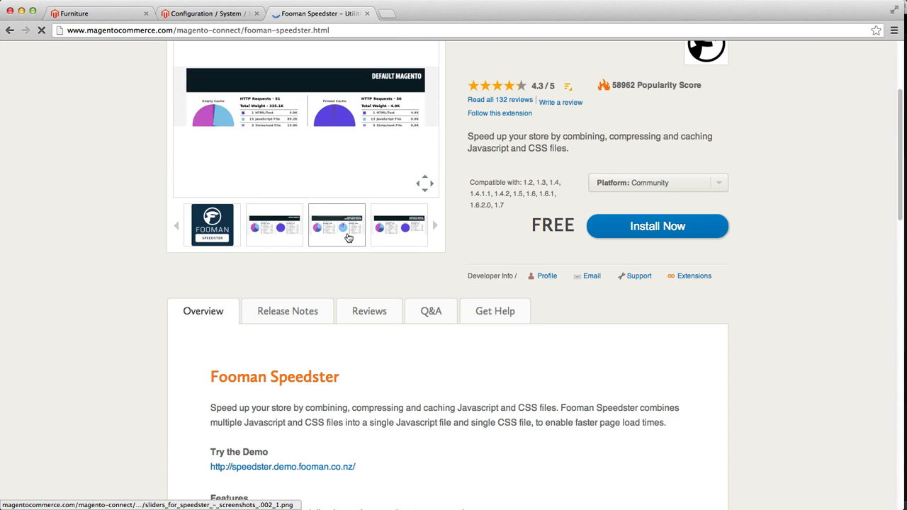
click(212, 224)
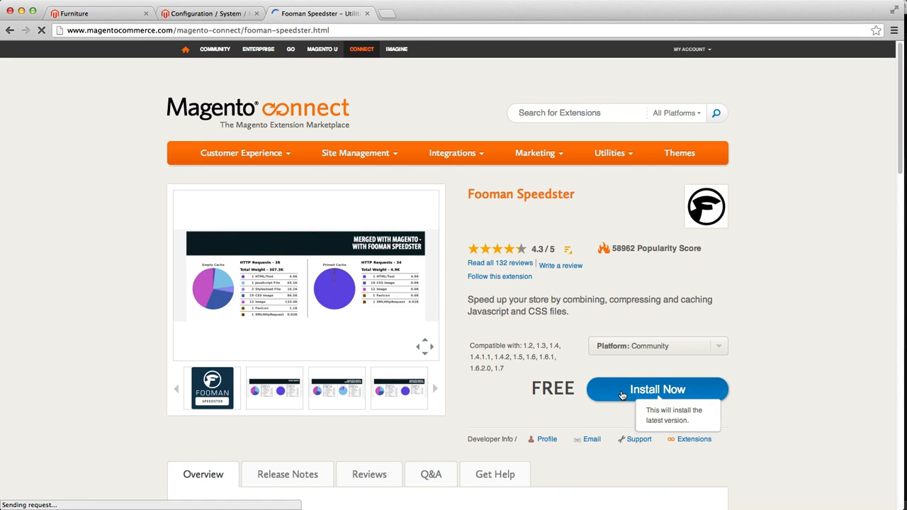
Start Install Now to reveal the Magento Connect 2.0 extension key
click(657, 389)
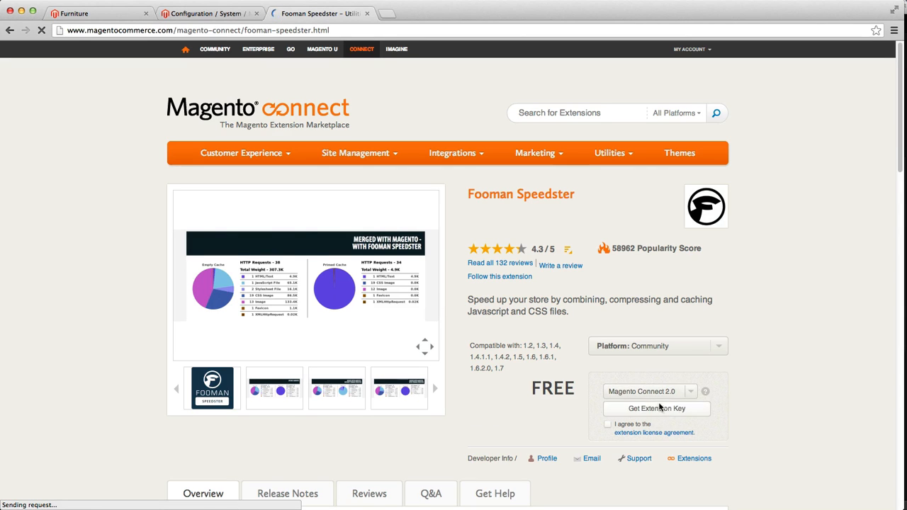
scroll(down, 3)
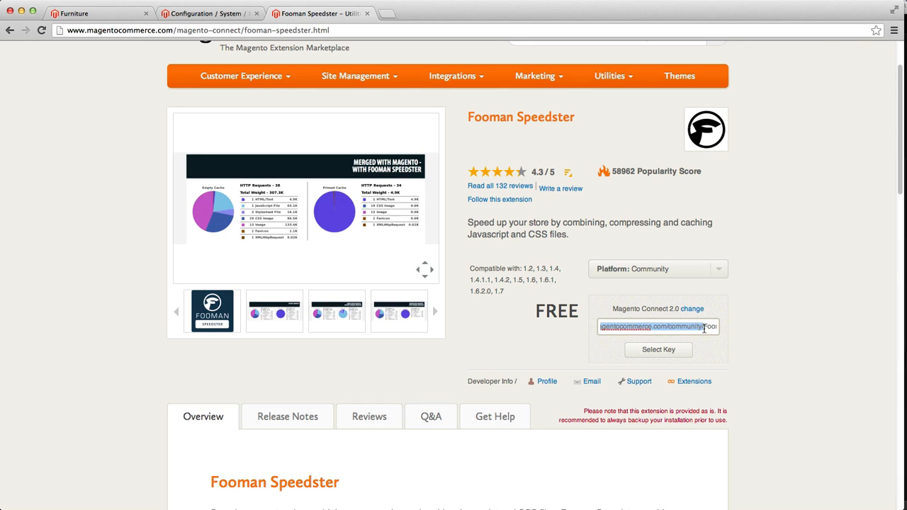
mouse_move(817, 362)
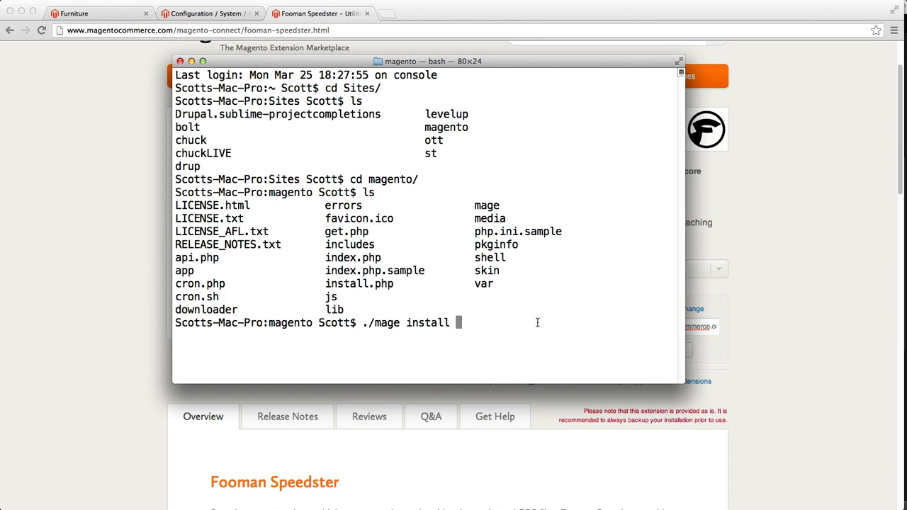
Complete './mage install connect20.magentocommerce.com/community/ Fooman_Speedster' using the key from the extension page and run it
text(connect20.magentocommerce.com/community/)
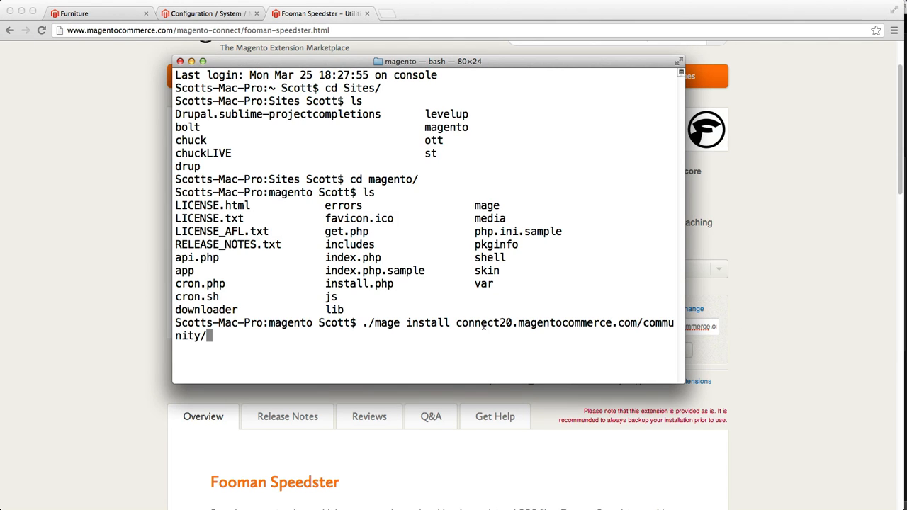
mouse_move(527, 313)
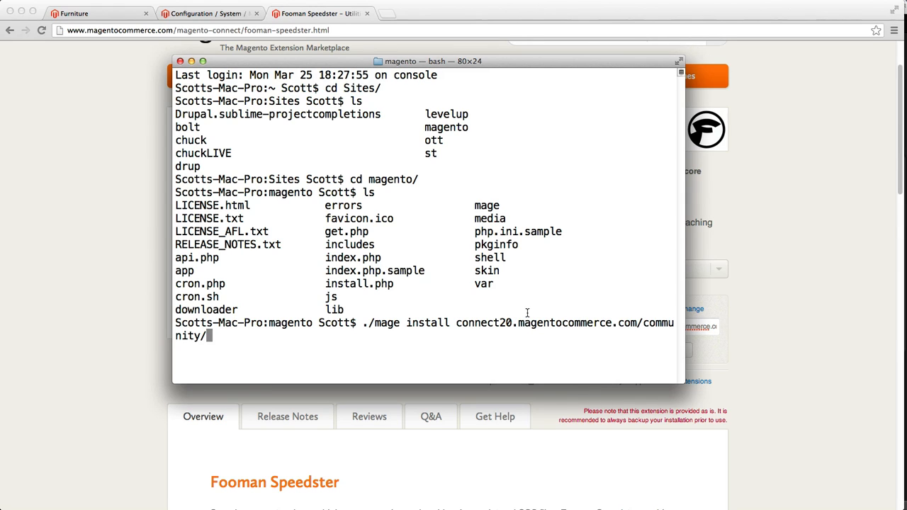
mouse_move(38, 274)
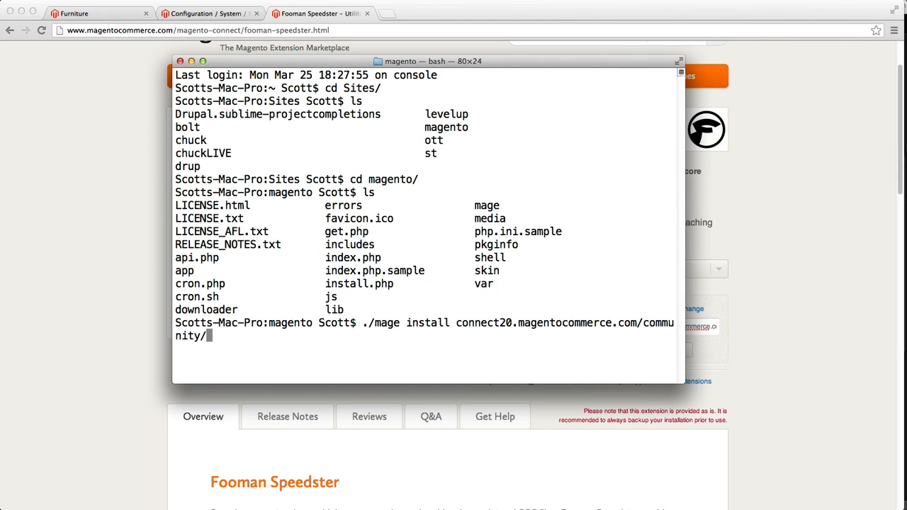
double_click(484, 323)
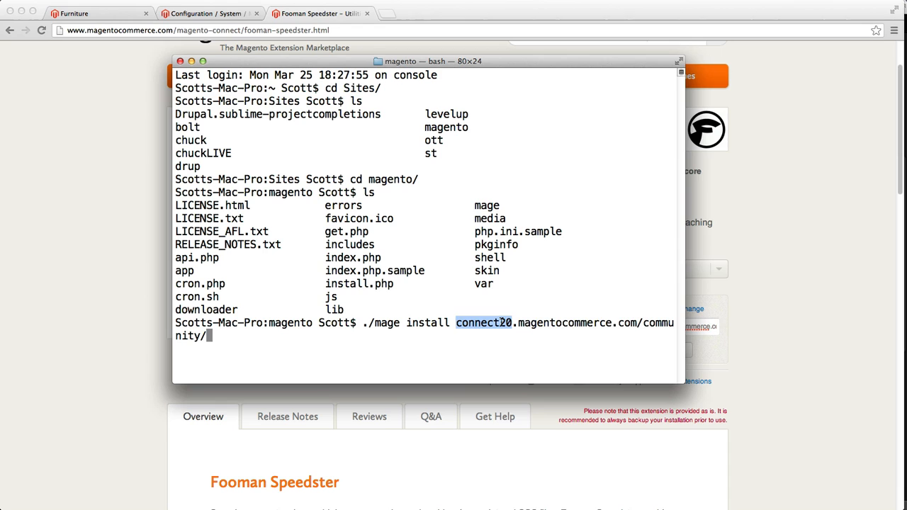
drag(517, 322, 636, 322)
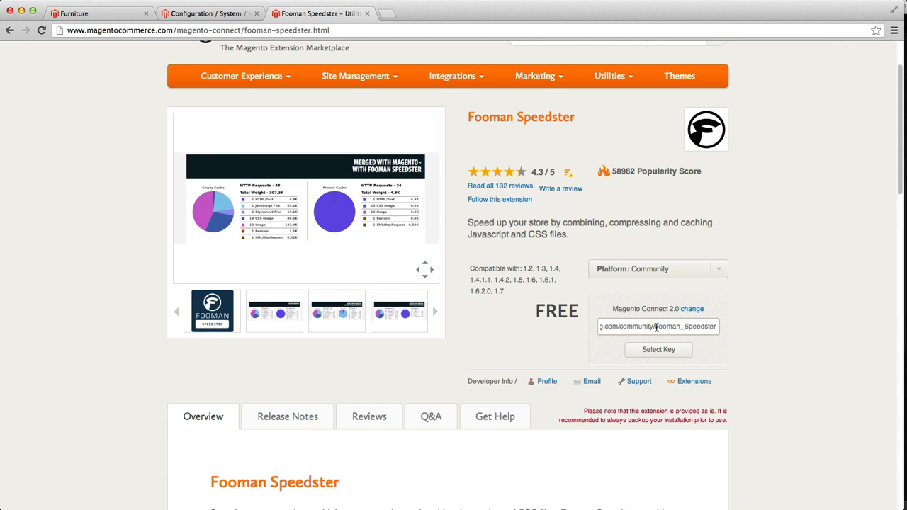
double_click(684, 327)
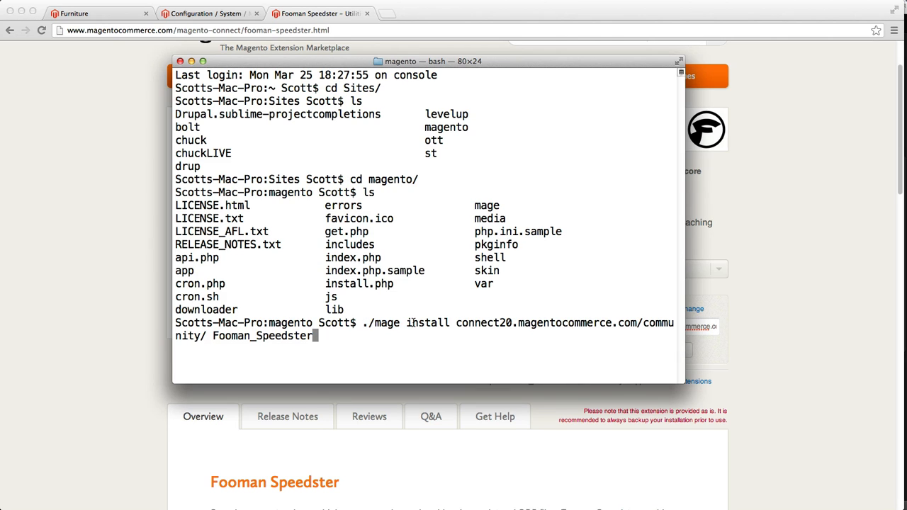
drag(475, 323, 647, 322)
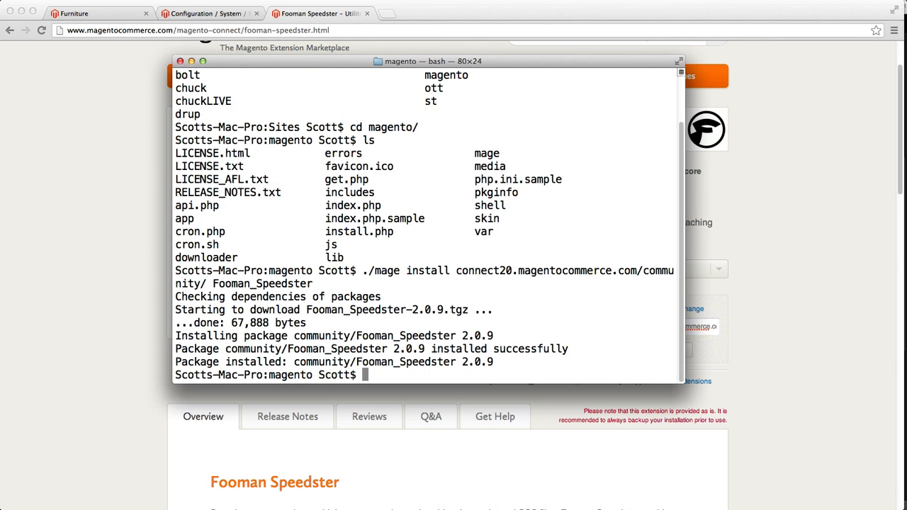
mouse_move(308, 328)
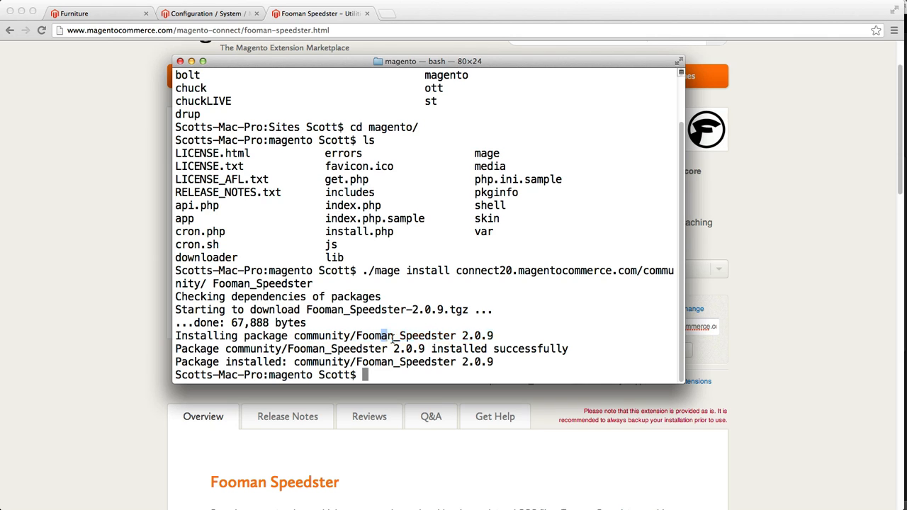
Highlight the 'Package installed: community/Fooman_Speedster 2.0.9' line to confirm success
drag(227, 362, 494, 362)
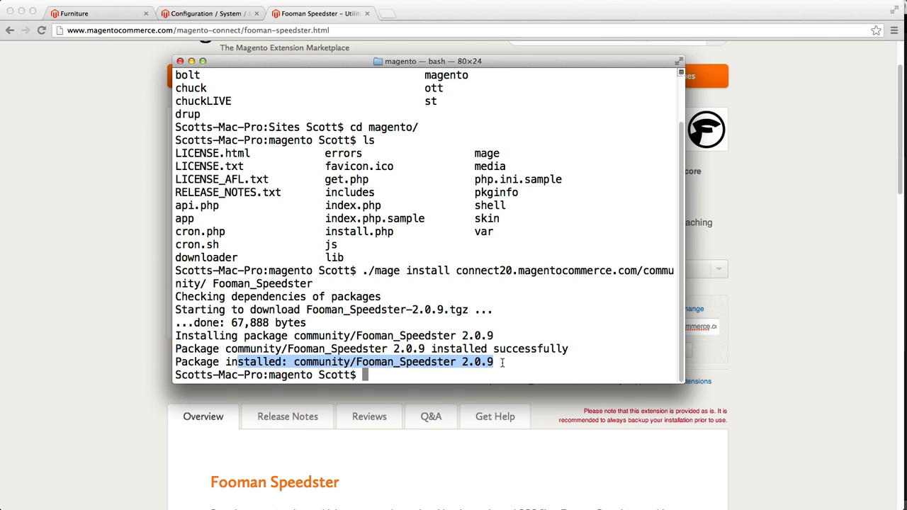
click(382, 362)
text(ls)
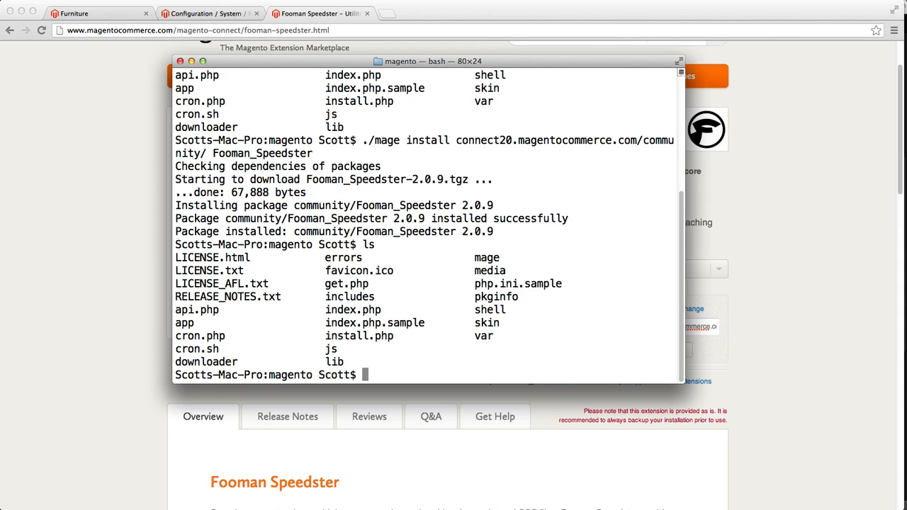
From the parent folder, run chown -R Scott:staff magento/, which hits permission errors
text(cd ..)
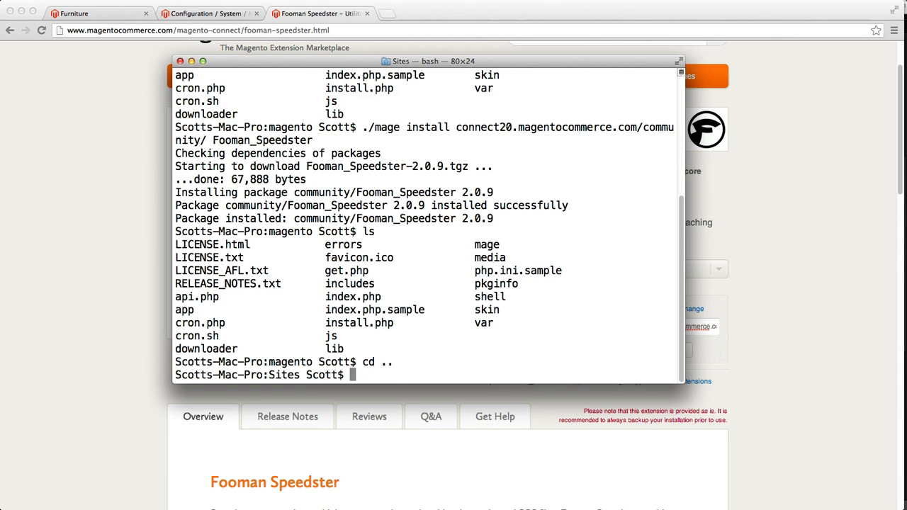
text(chown -)
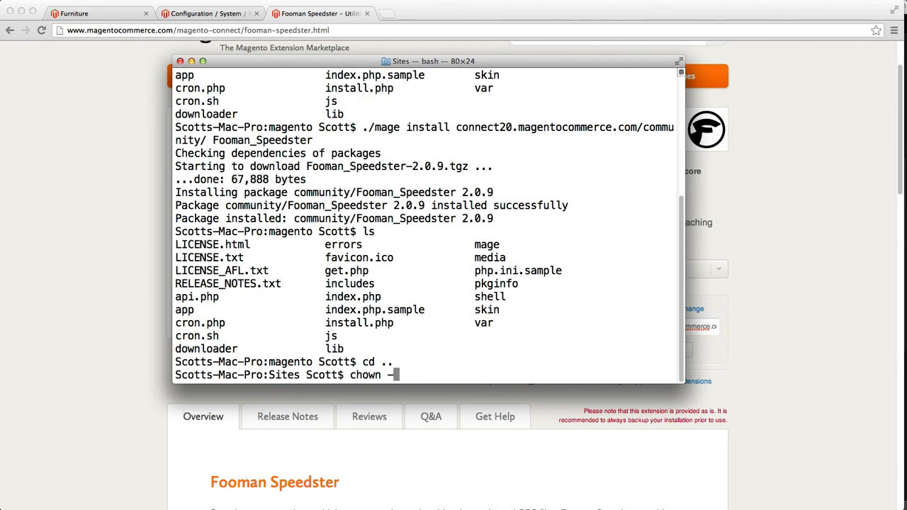
text(R)
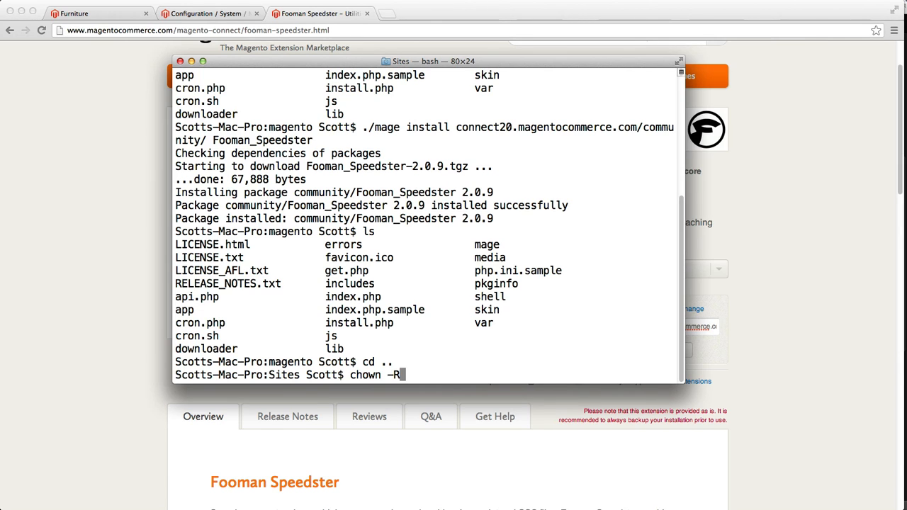
text(Scott:staff)
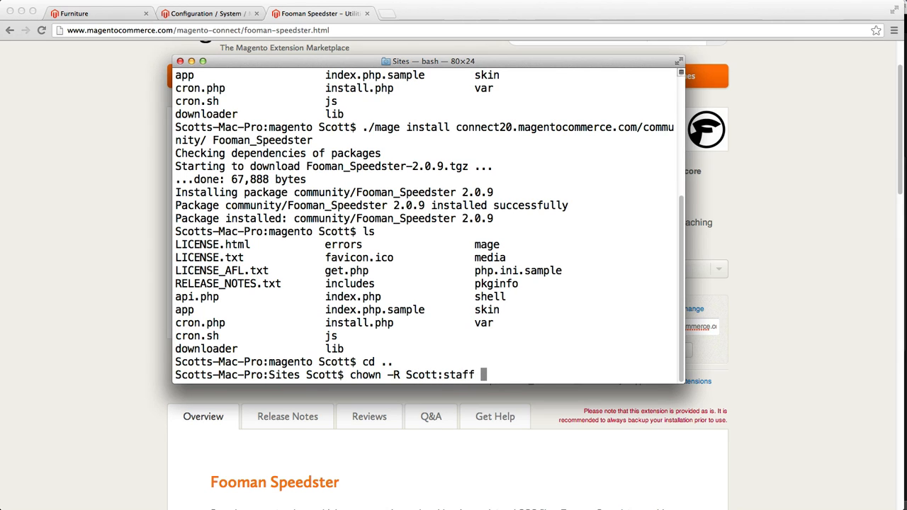
text(m)
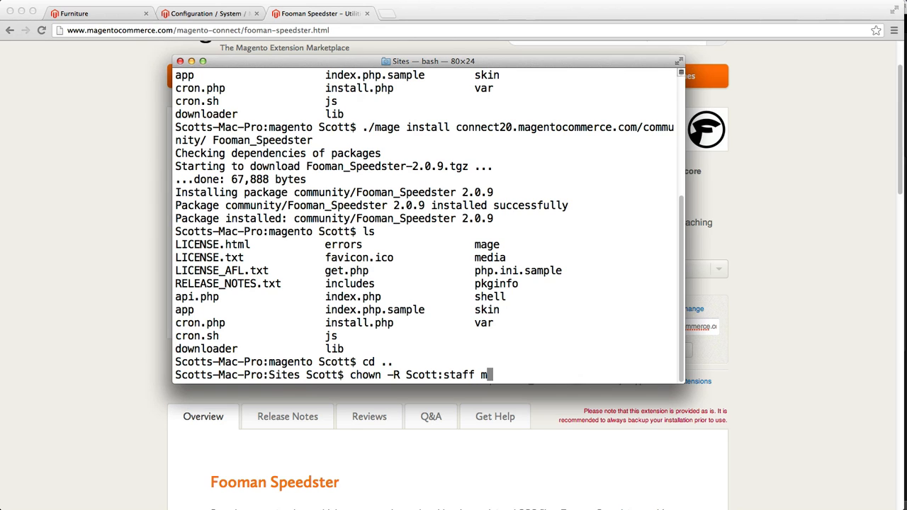
text(agento/)
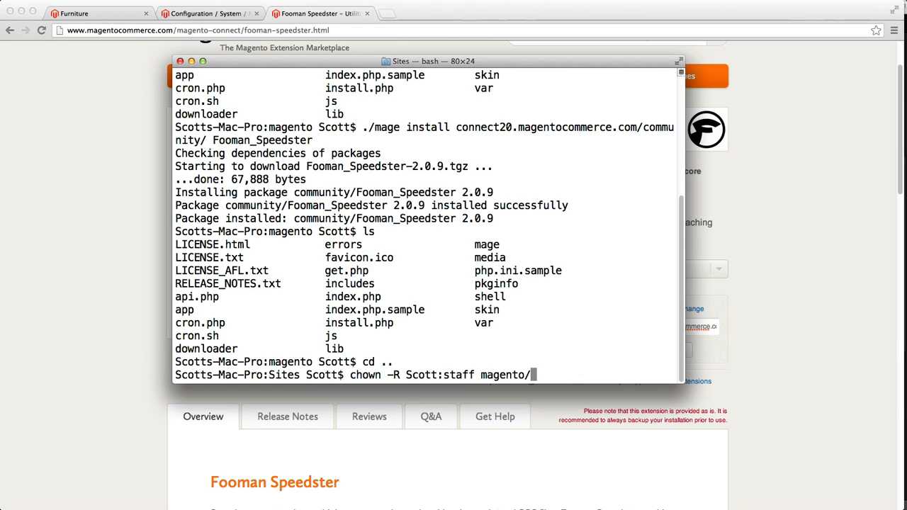
key(Return)
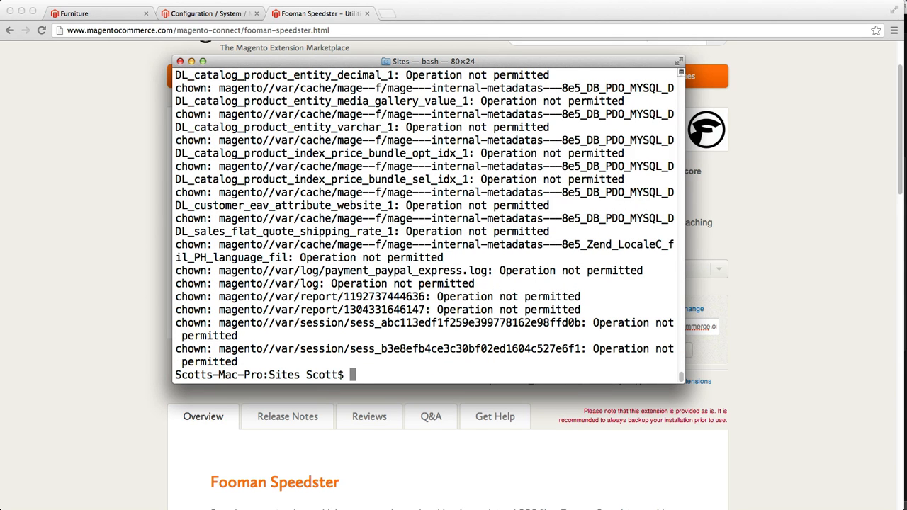
Rerun the recursive ownership change as sudo chown -R Scott:staff magento/
text(sudo)
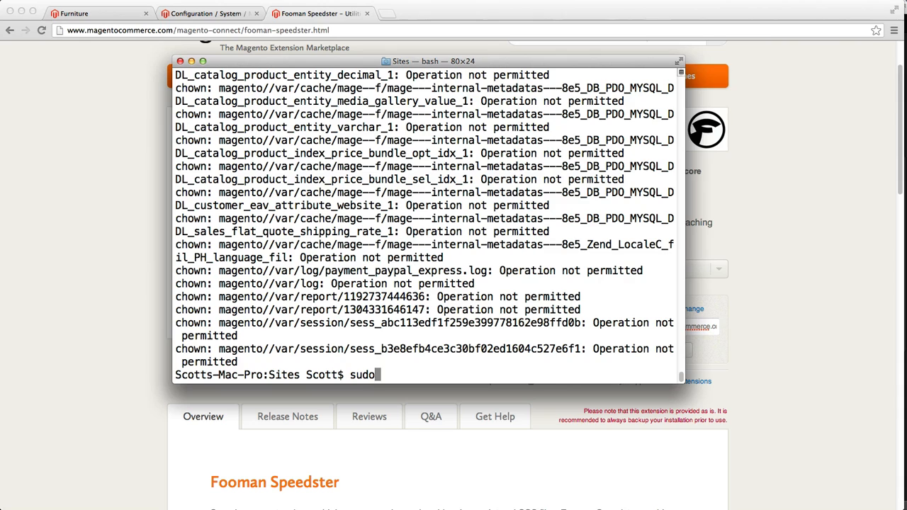
text(chown -R)
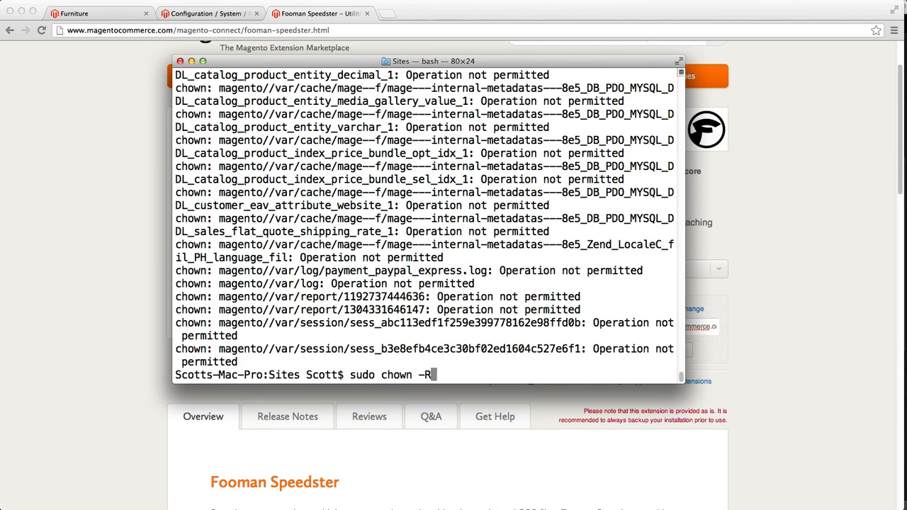
text(Scott)
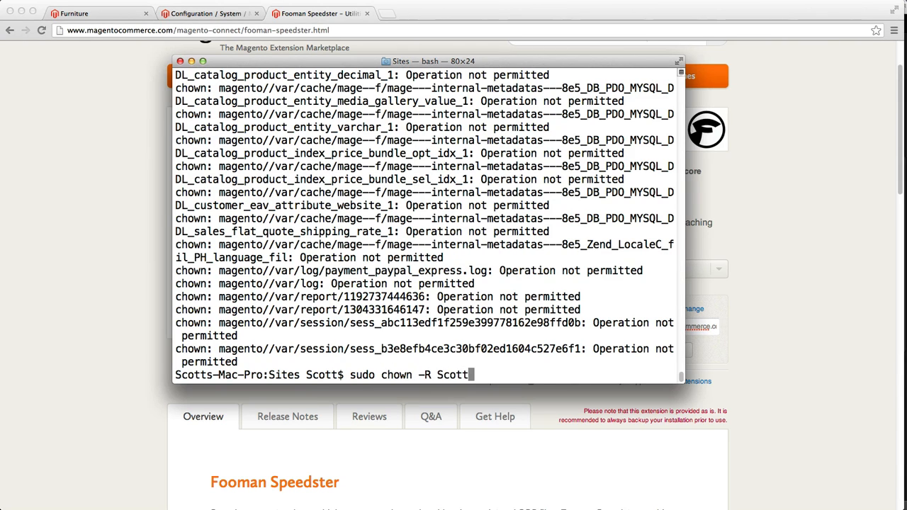
text(:staff magento/)
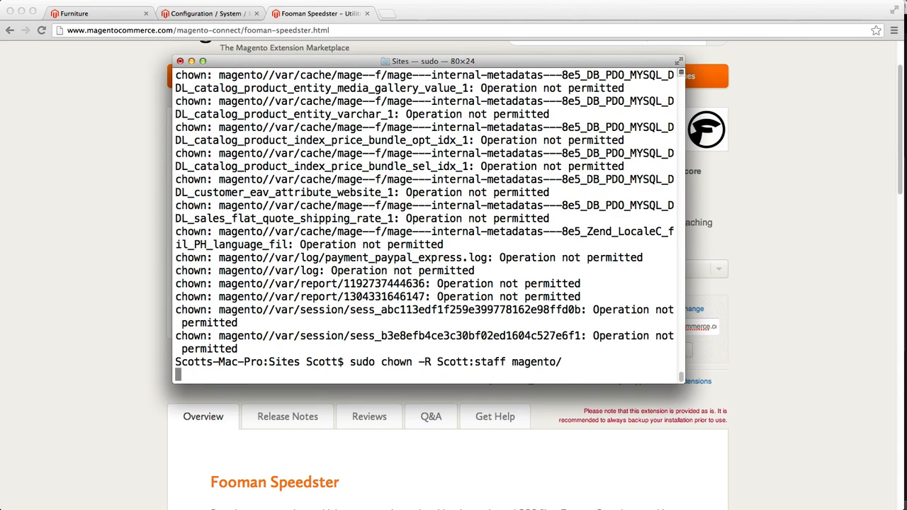
key(enter)
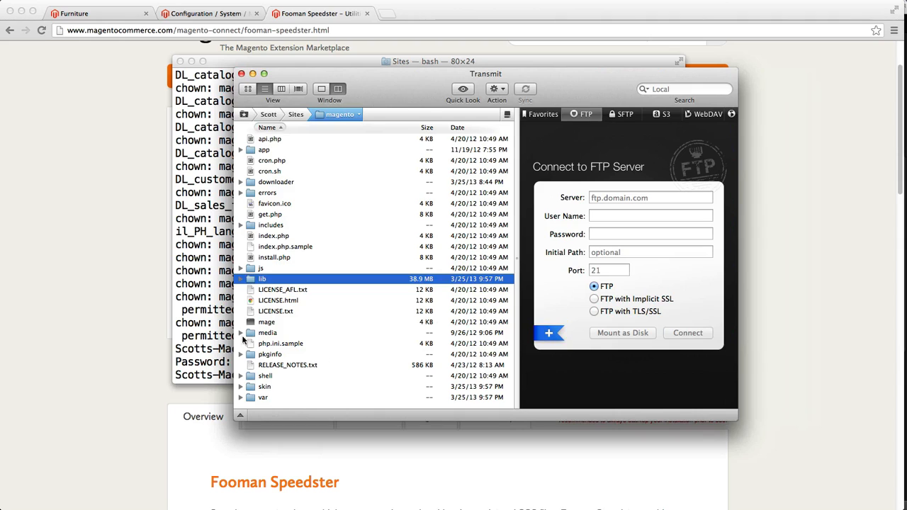
mouse_move(269, 311)
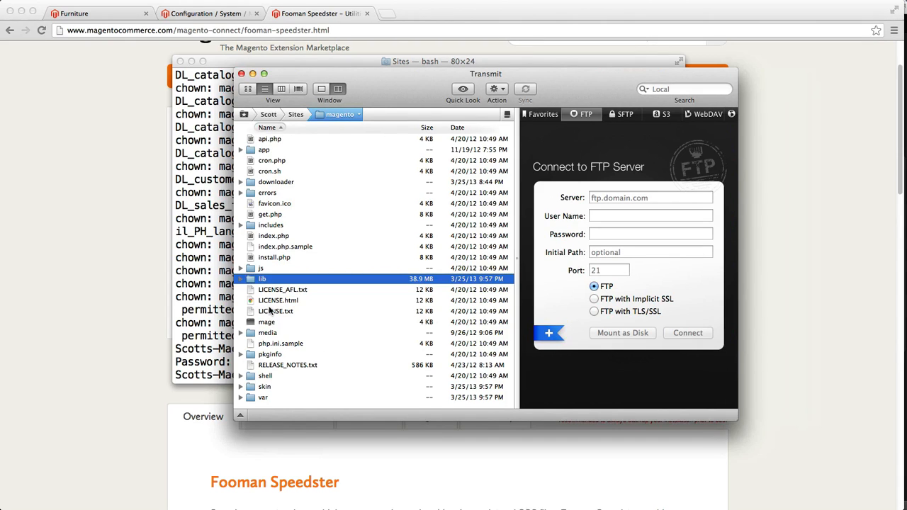
mouse_move(273, 343)
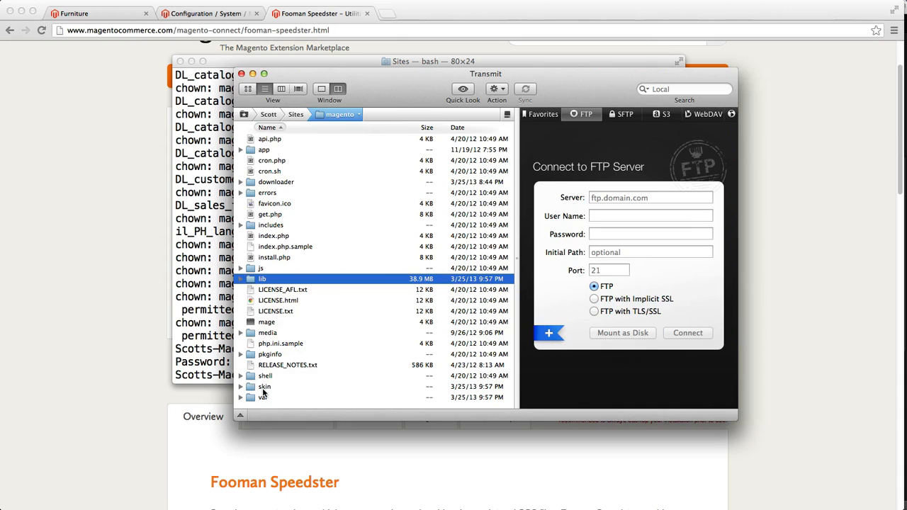
mouse_move(273, 161)
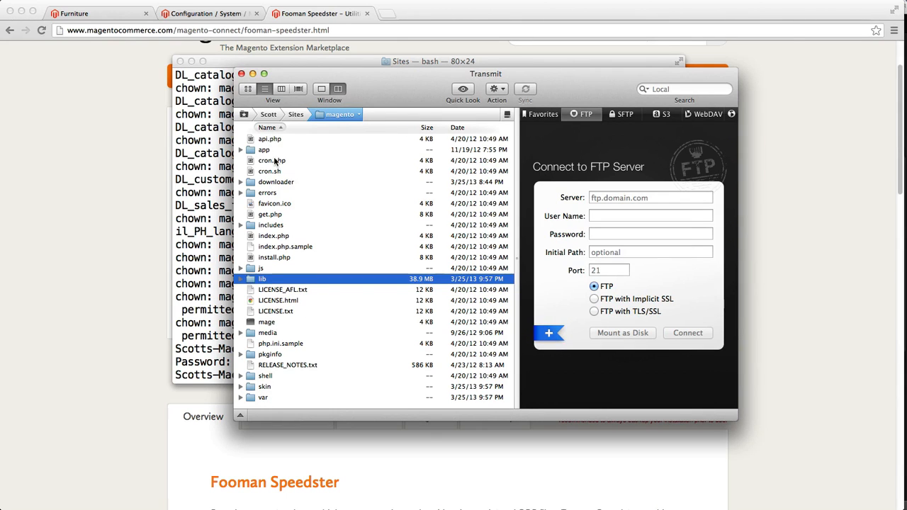
Expand app > etc > modules and select Fooman_Speedster.xml to confirm it is present
double_click(264, 149)
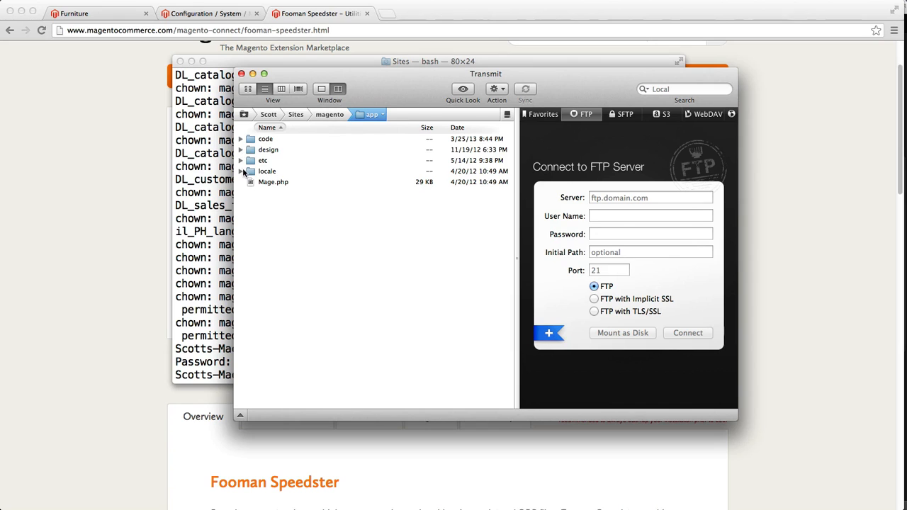
click(241, 160)
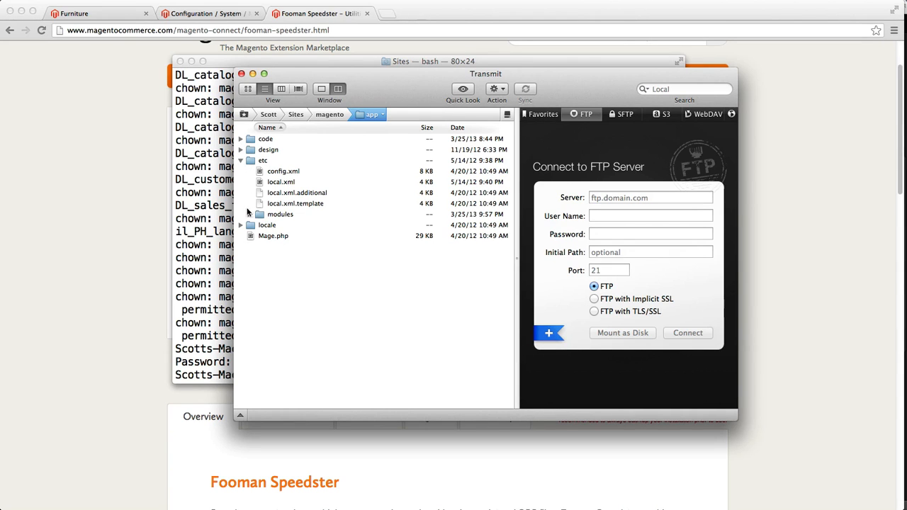
click(250, 214)
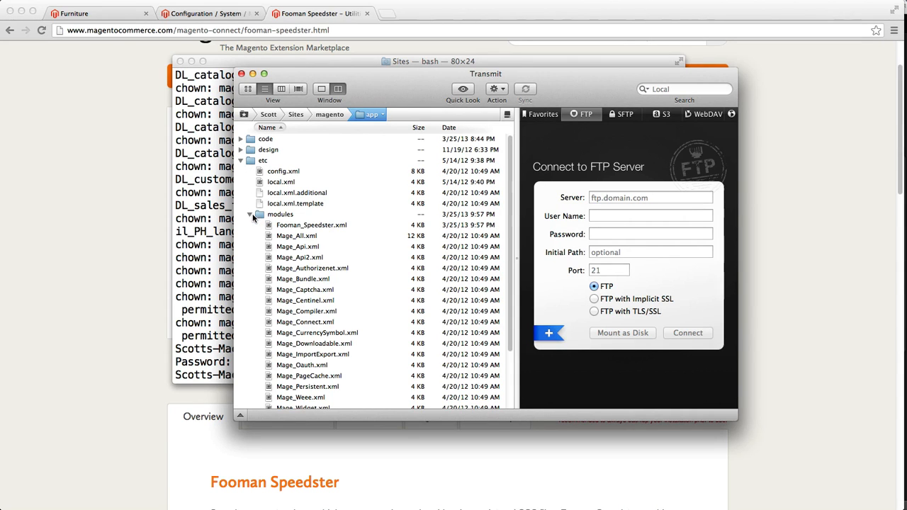
click(311, 224)
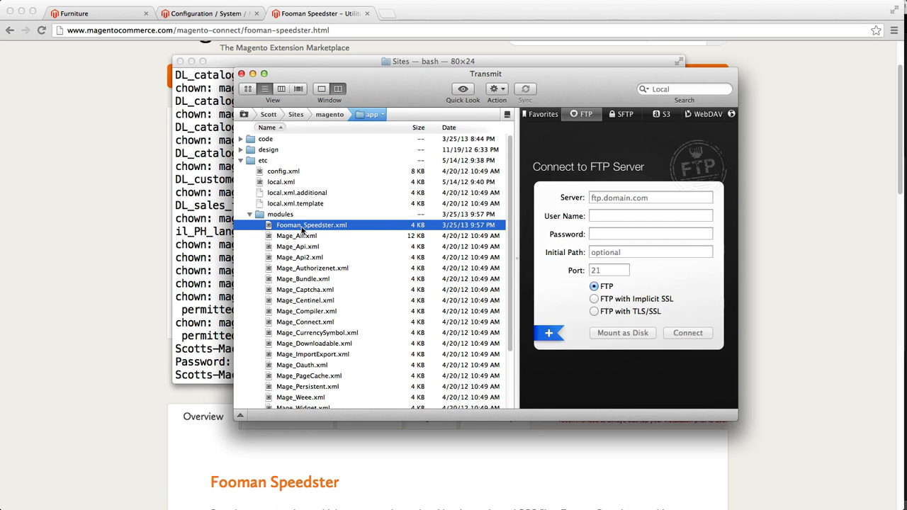
mouse_move(315, 223)
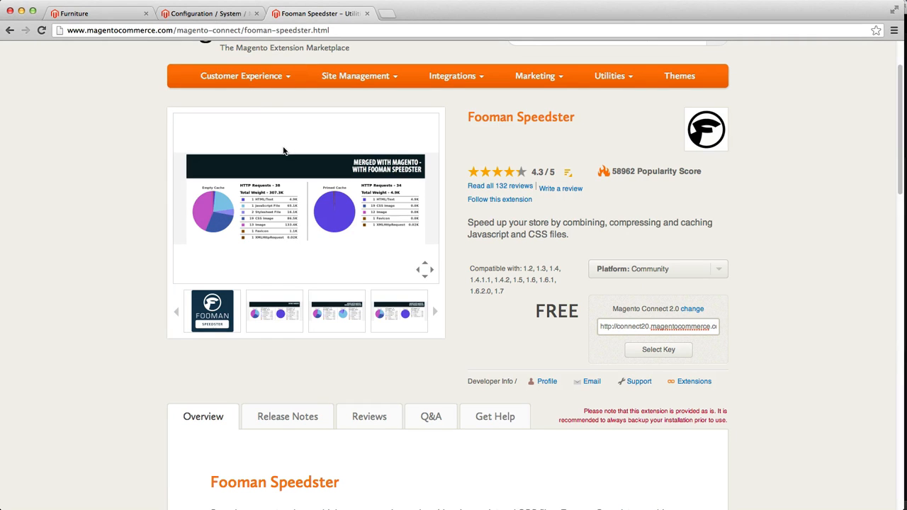
Log out of the Magento Admin Panel from the Configuration page header
click(206, 13)
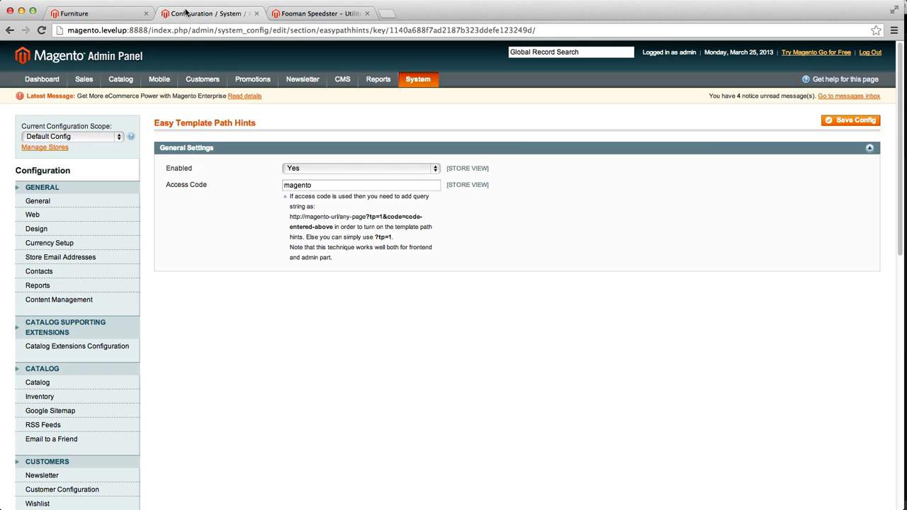
click(870, 52)
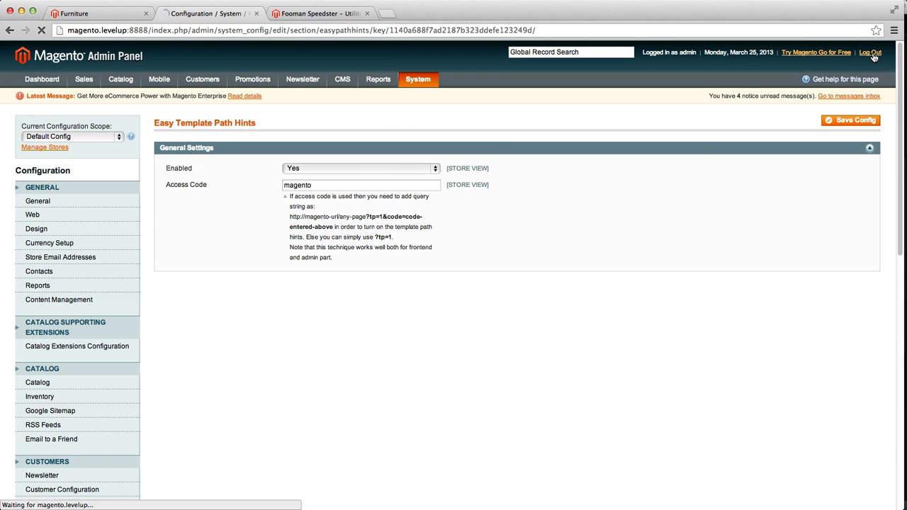
click(871, 52)
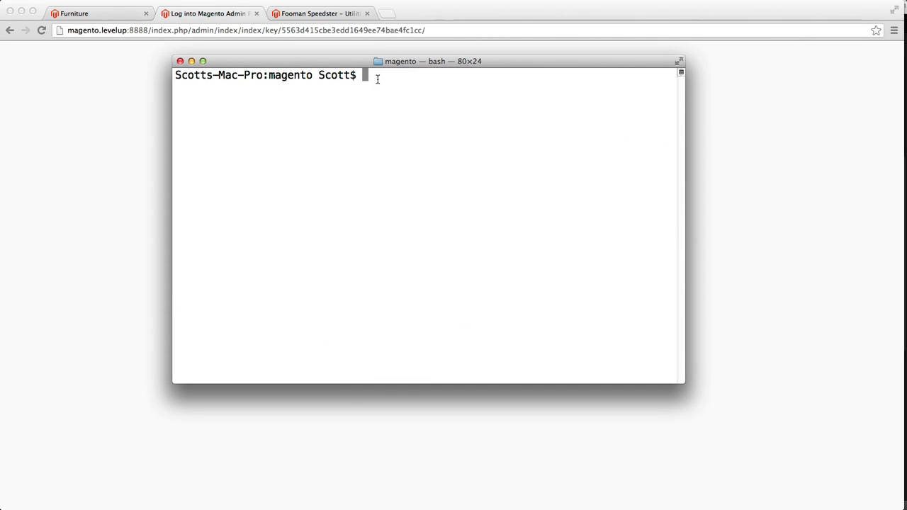
Run './mage clear-cache' to clear the Magento cache
text(./)
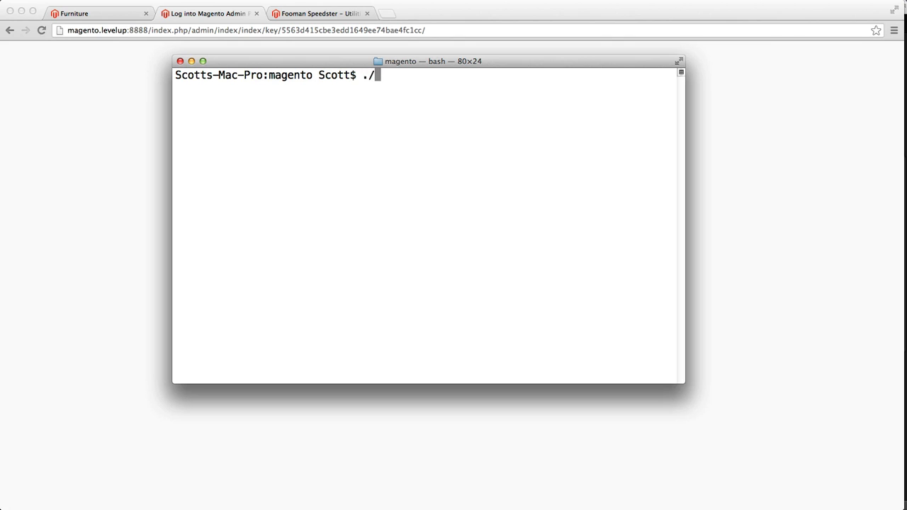
text(mage)
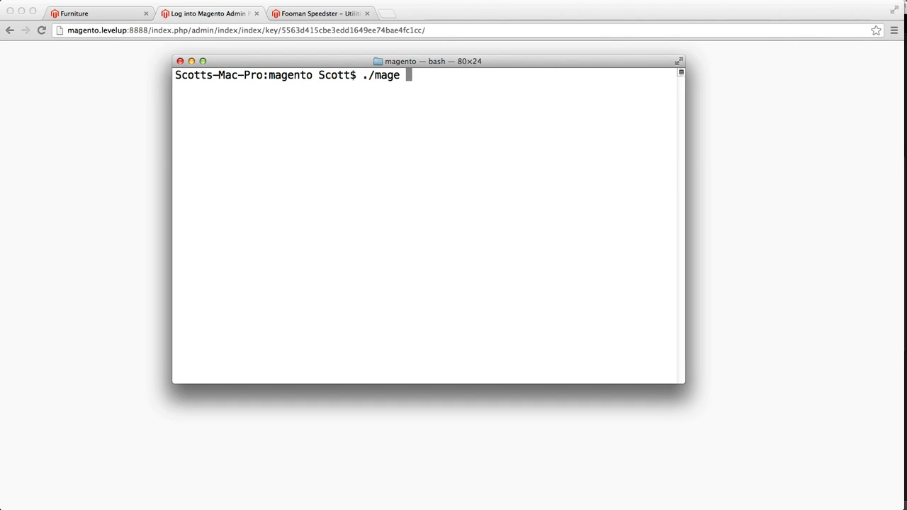
text(clear-cache)
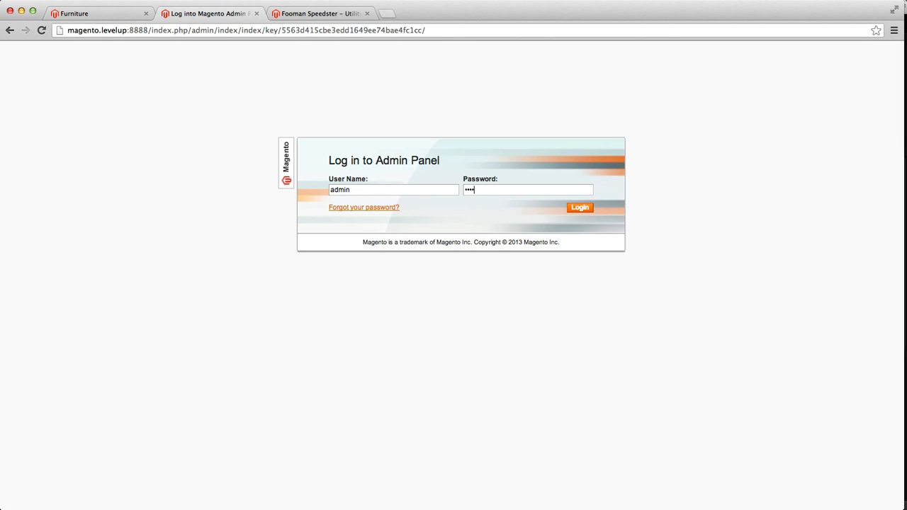
Log in as admin, decline Chrome's save-password prompt, and go to System > Configuration
click(580, 207)
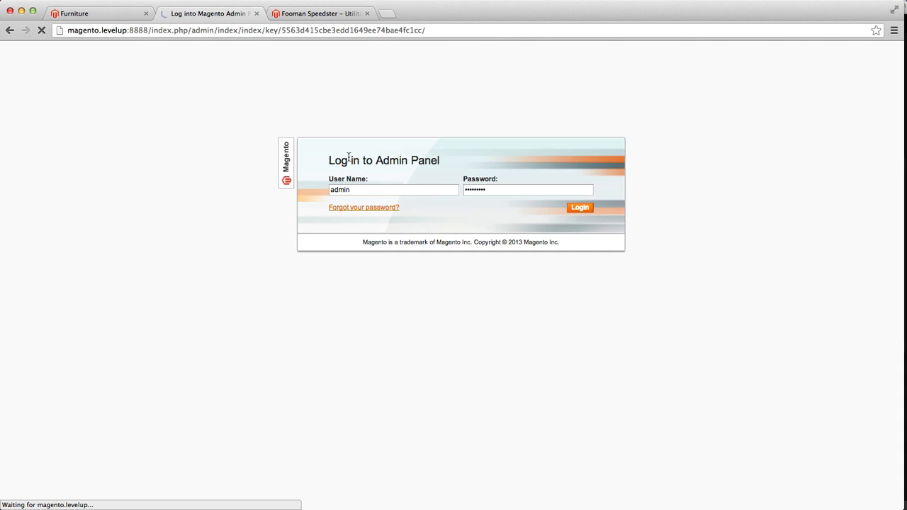
click(579, 207)
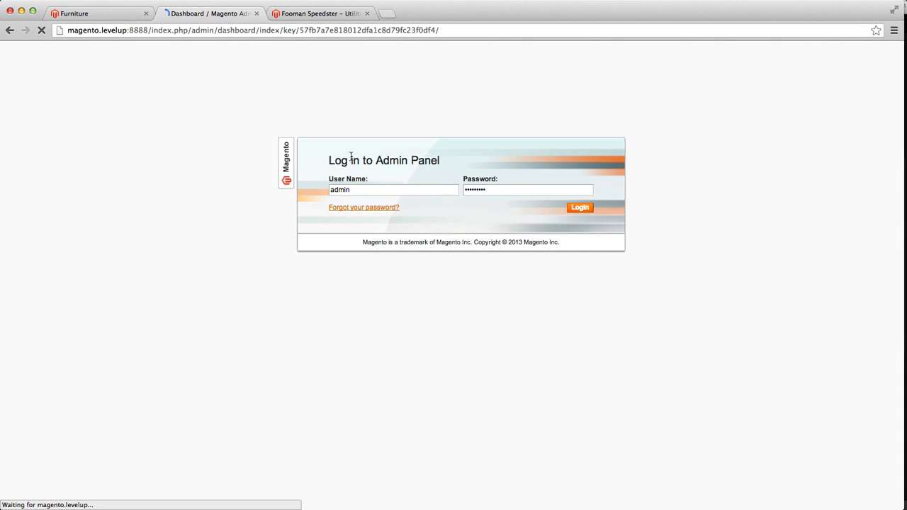
click(580, 207)
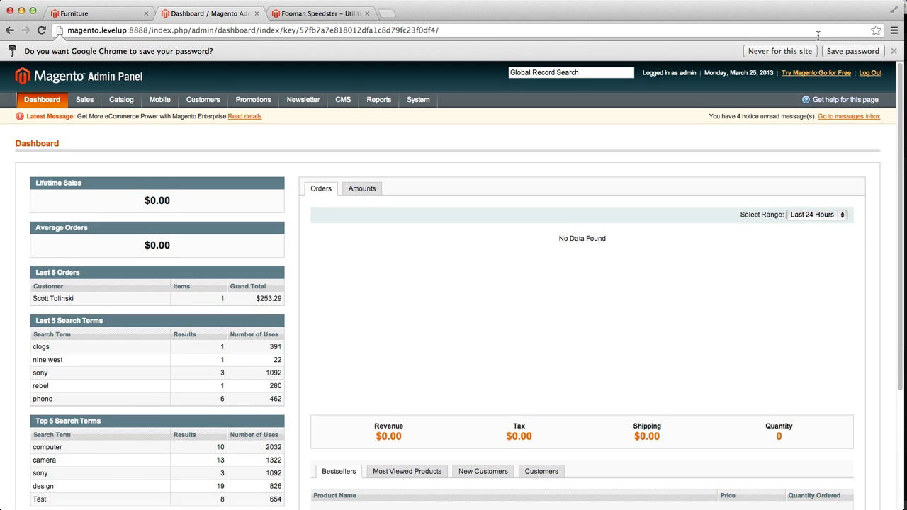
click(418, 99)
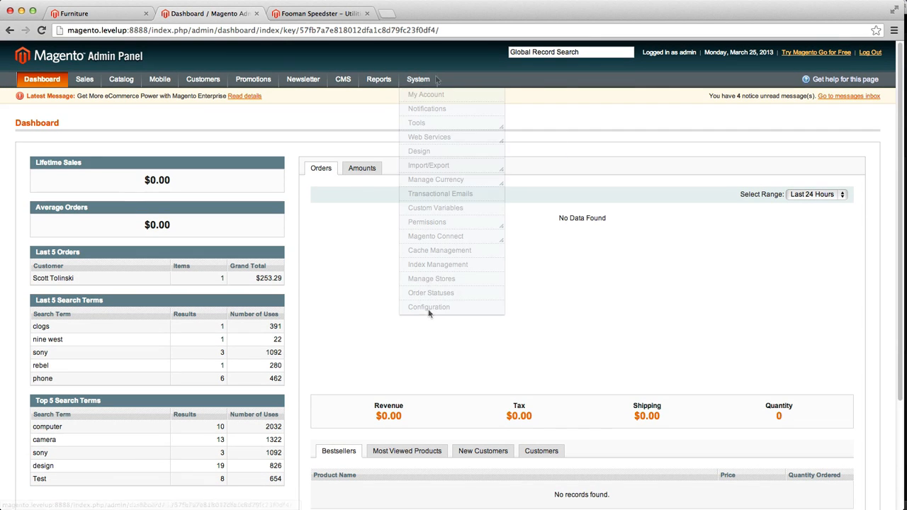
click(428, 307)
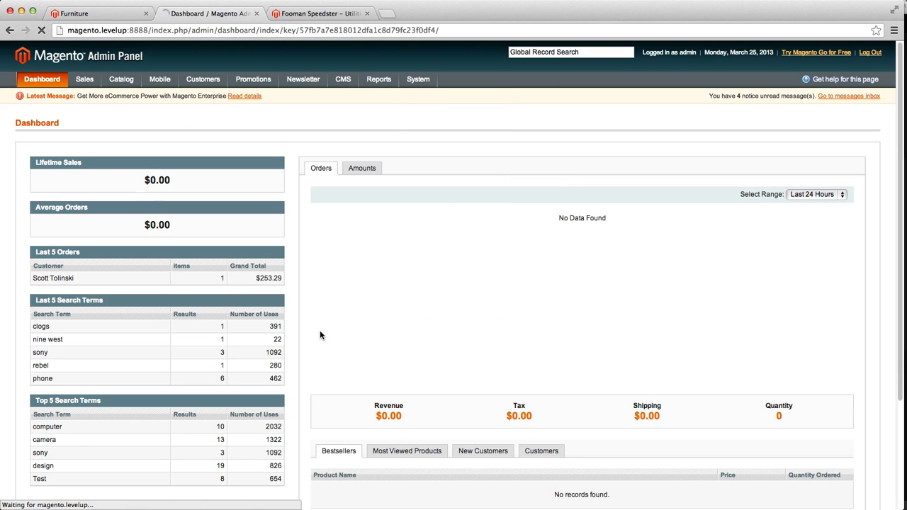
click(418, 79)
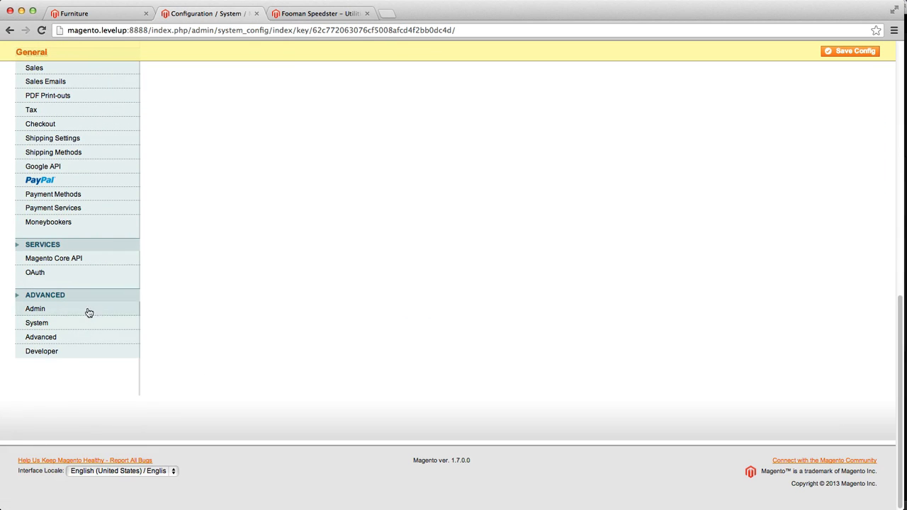
Verify Fooman_Speedster shows as enabled under Disable Modules Output in Advanced settings
click(41, 336)
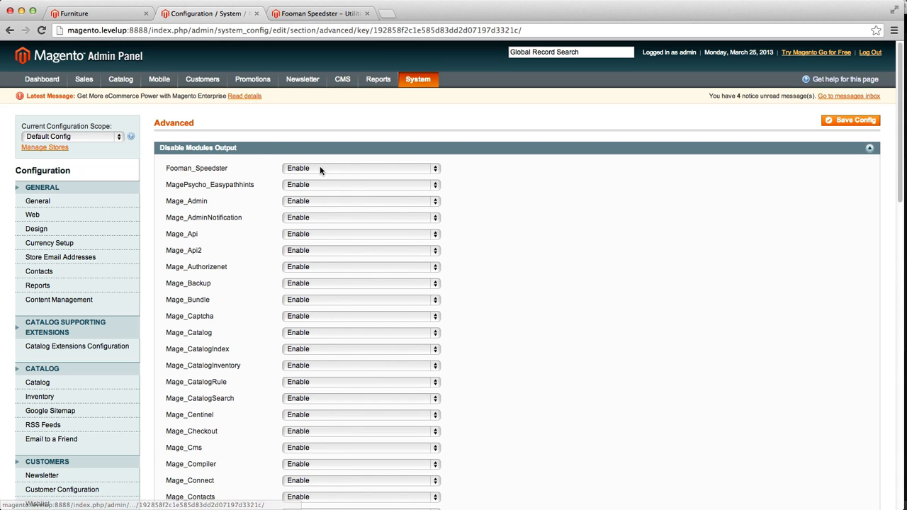
scroll(down, 3)
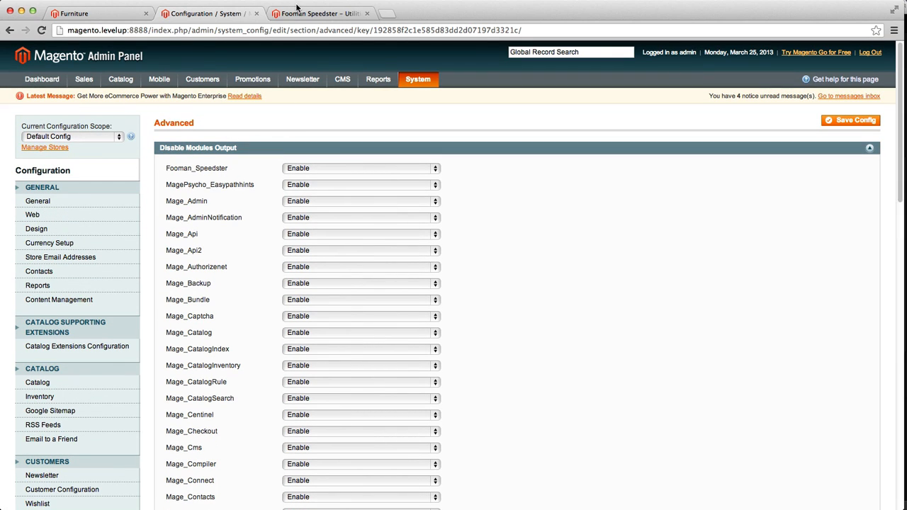
mouse_move(345, 166)
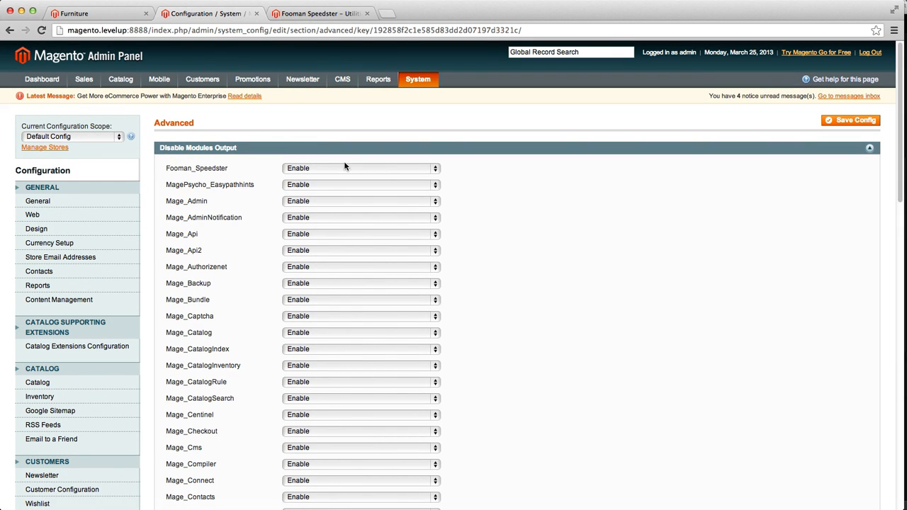
double_click(196, 168)
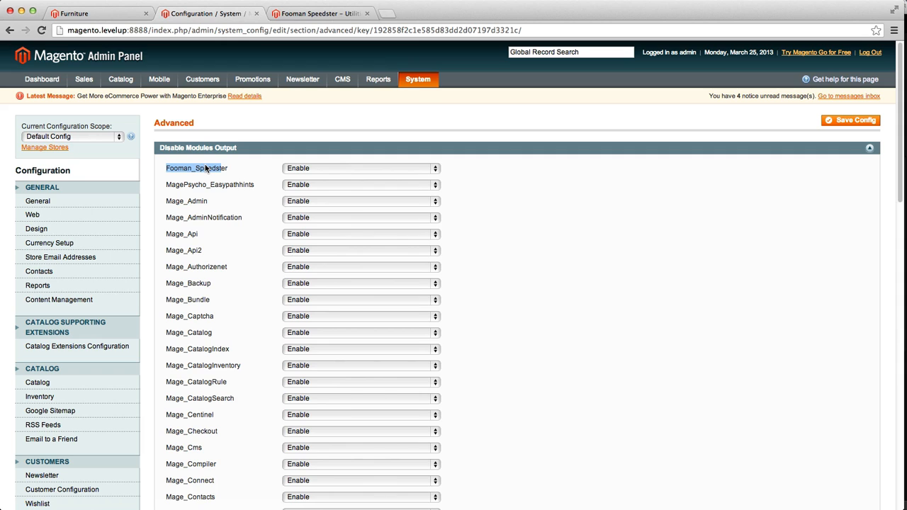
Return to the admin dashboard and view the Furniture storefront page
click(120, 79)
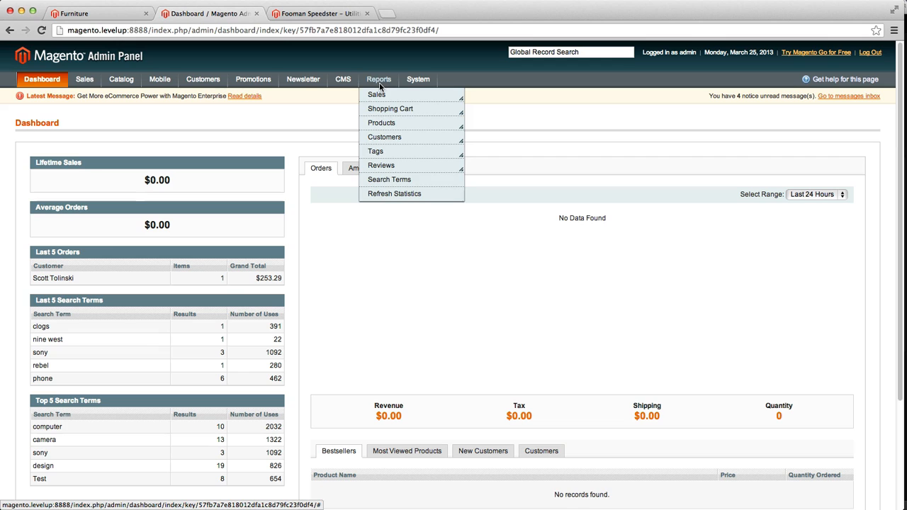
click(419, 79)
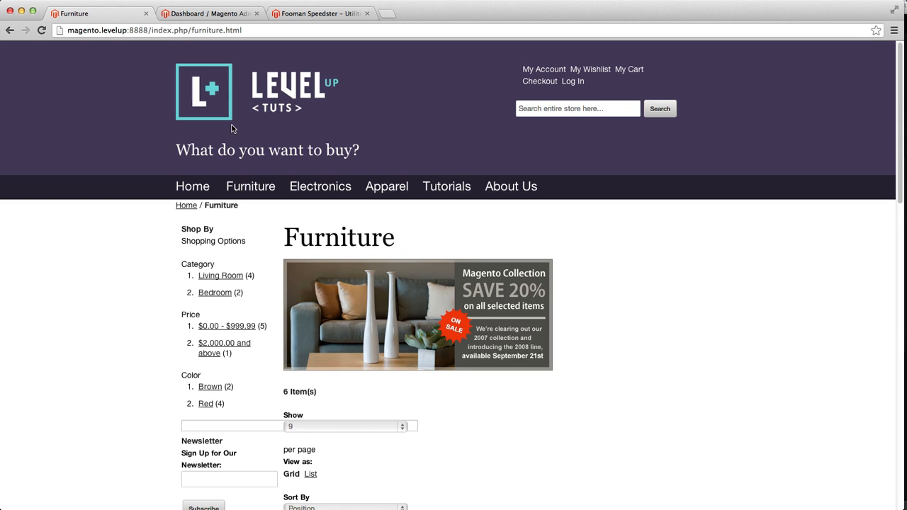
mouse_move(192, 186)
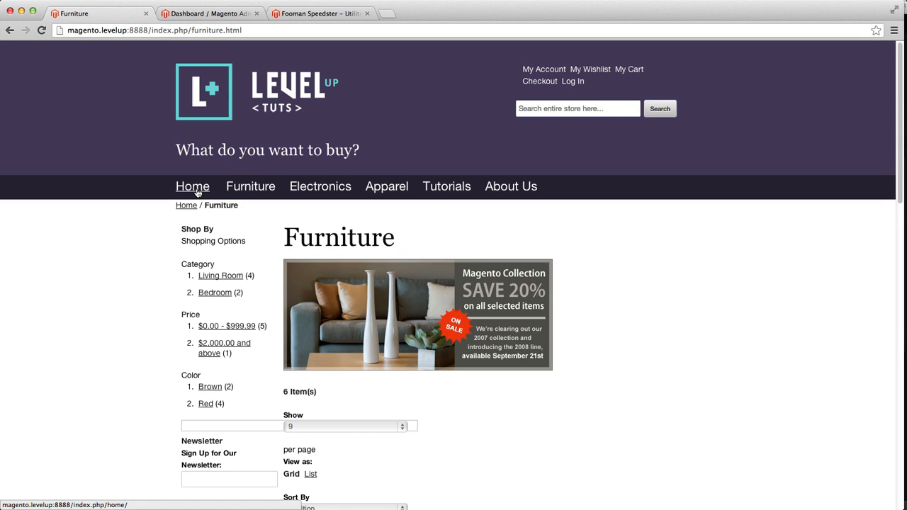
mouse_move(191, 175)
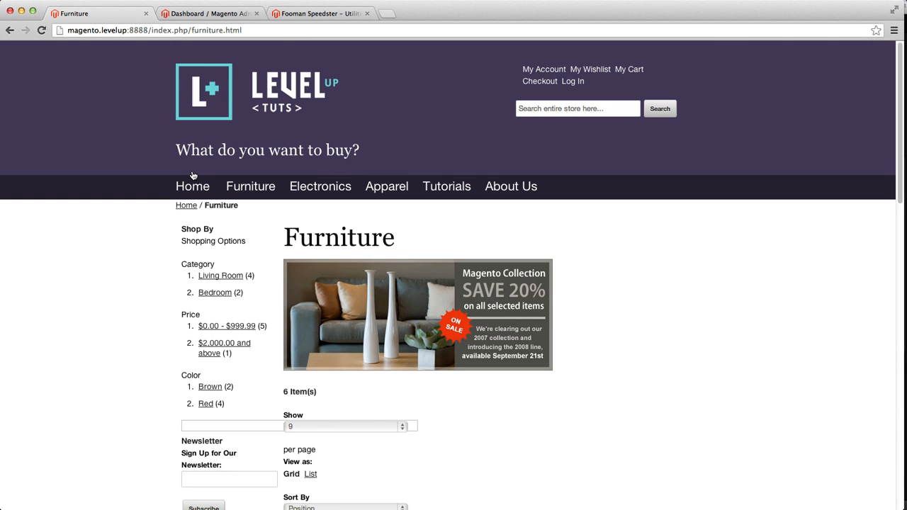
mouse_move(40, 208)
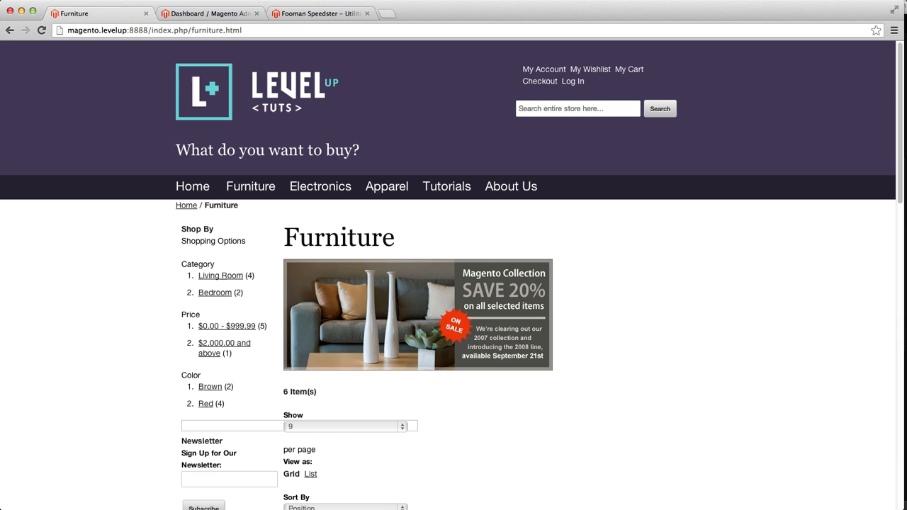
mouse_move(115, 483)
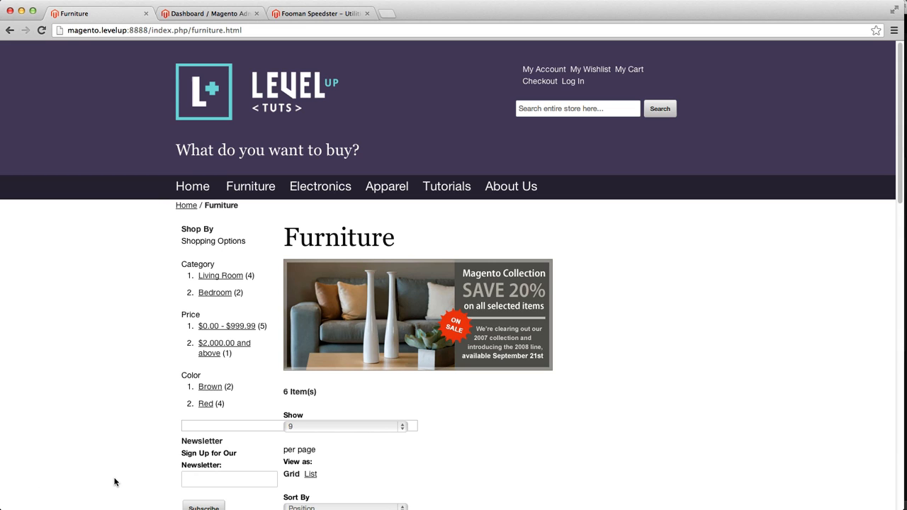